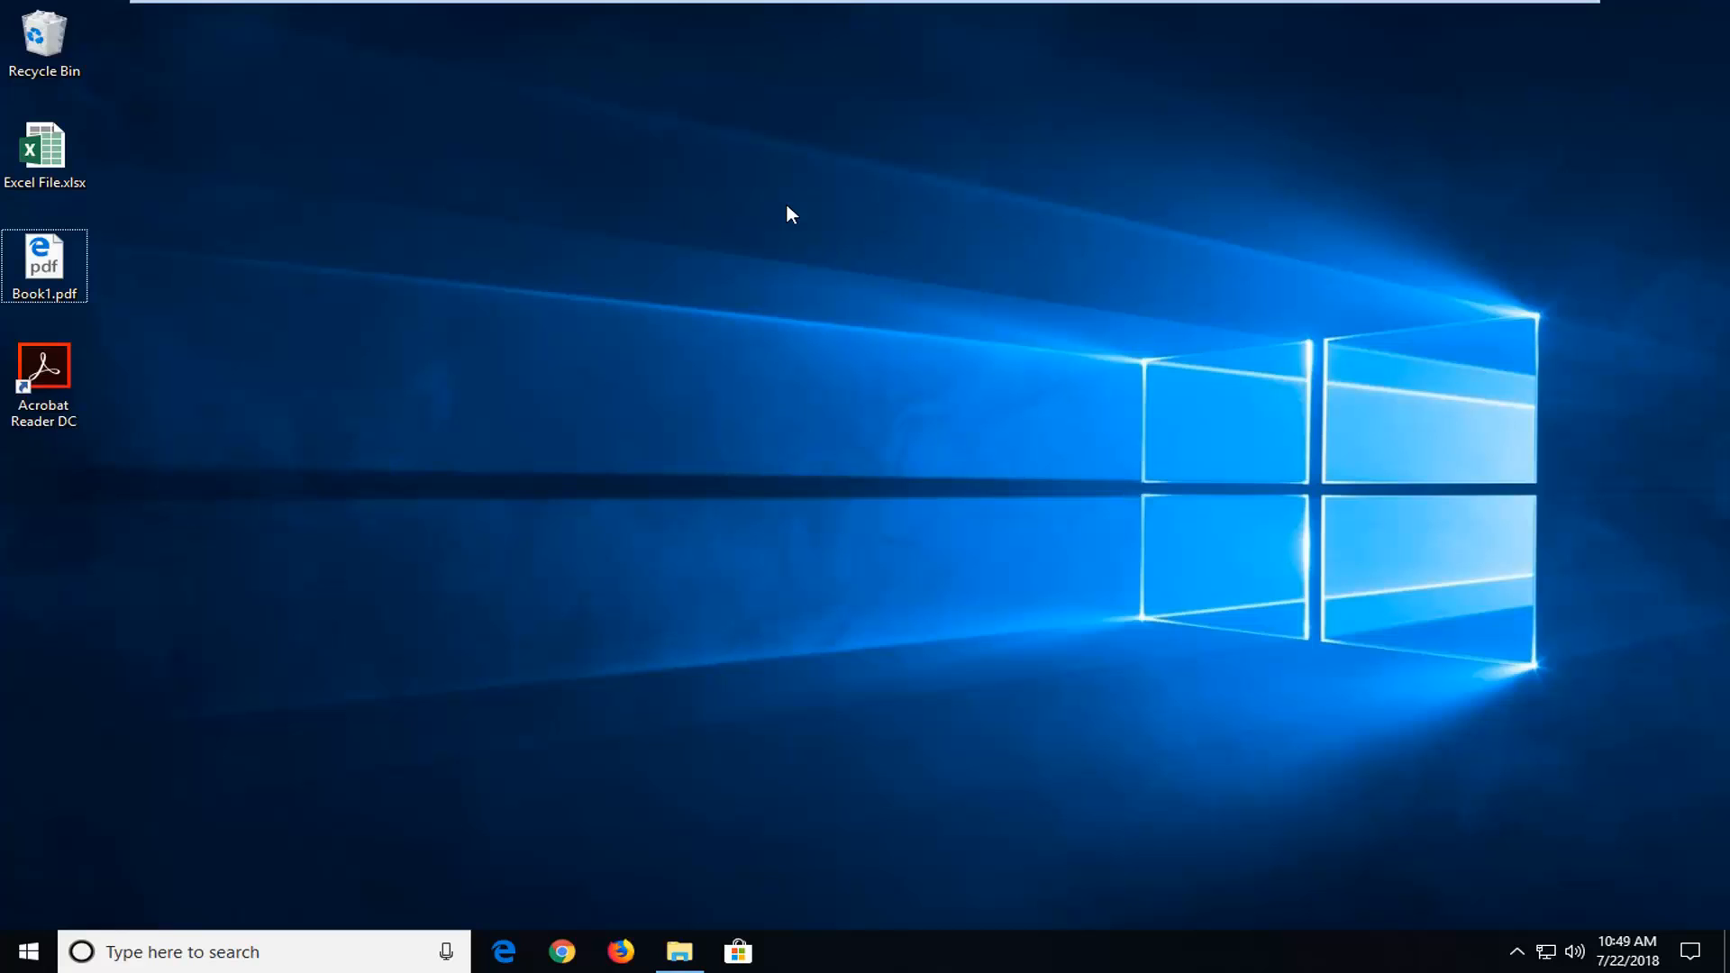
# Step: View the Book1.pdf table, then launch Microsoft Word via Start menu search
pyautogui.click(44, 265)
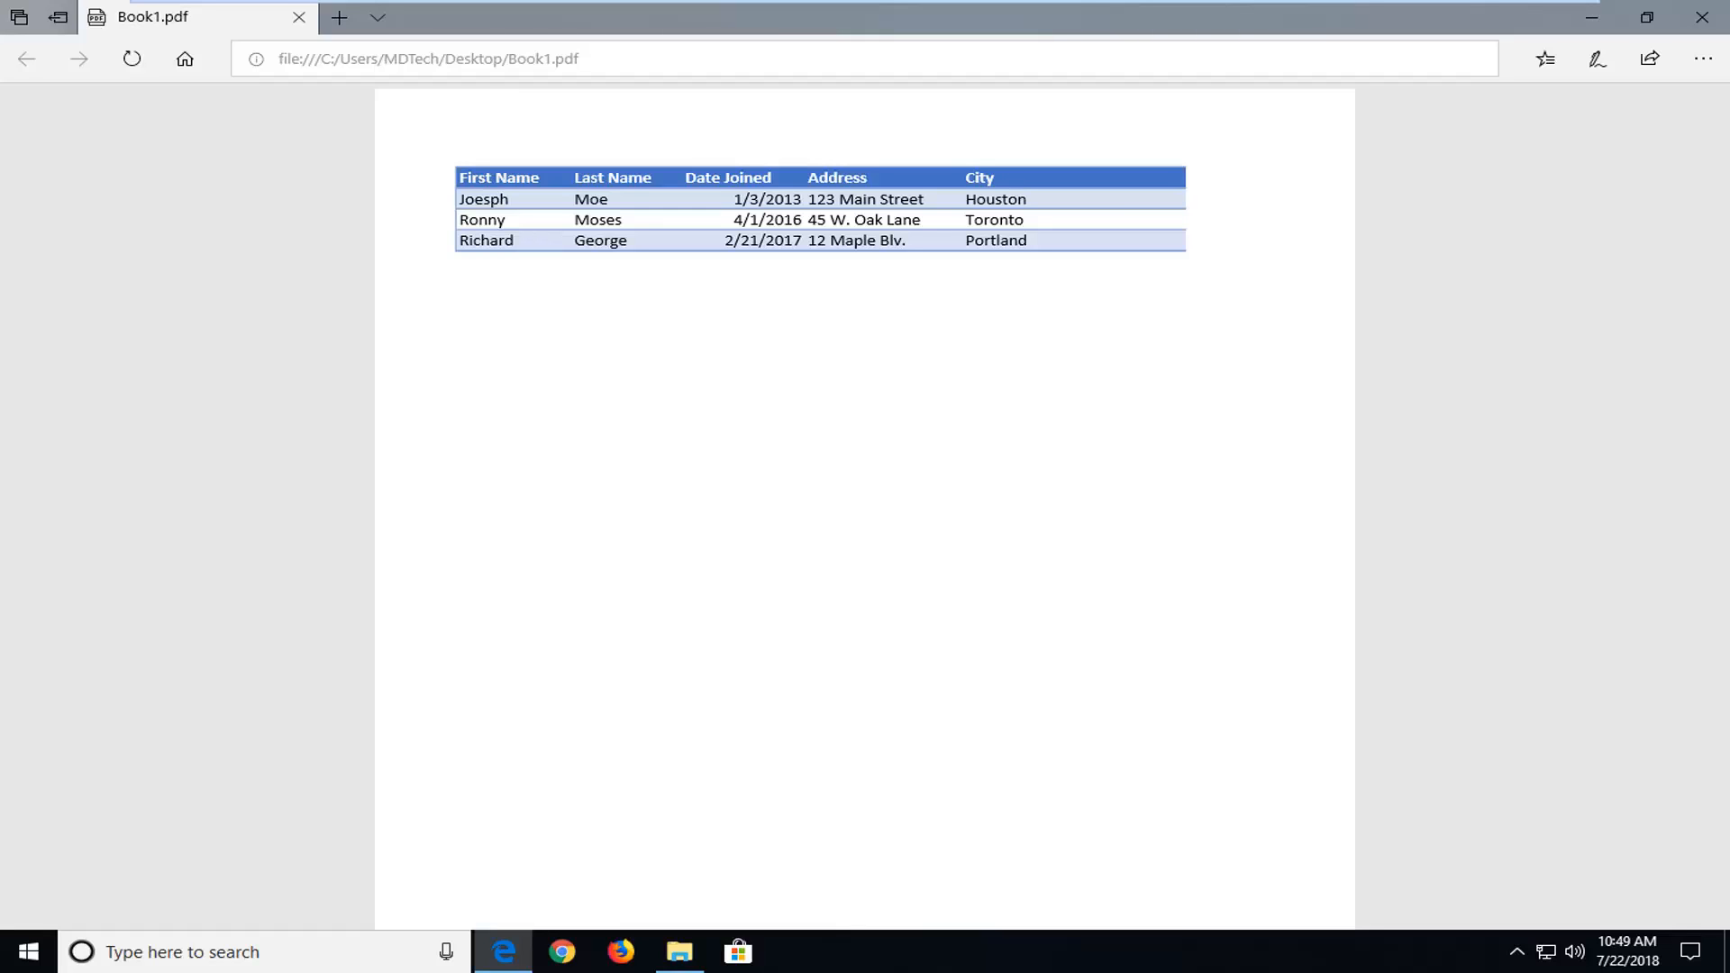
pyautogui.moveTo(841, 161)
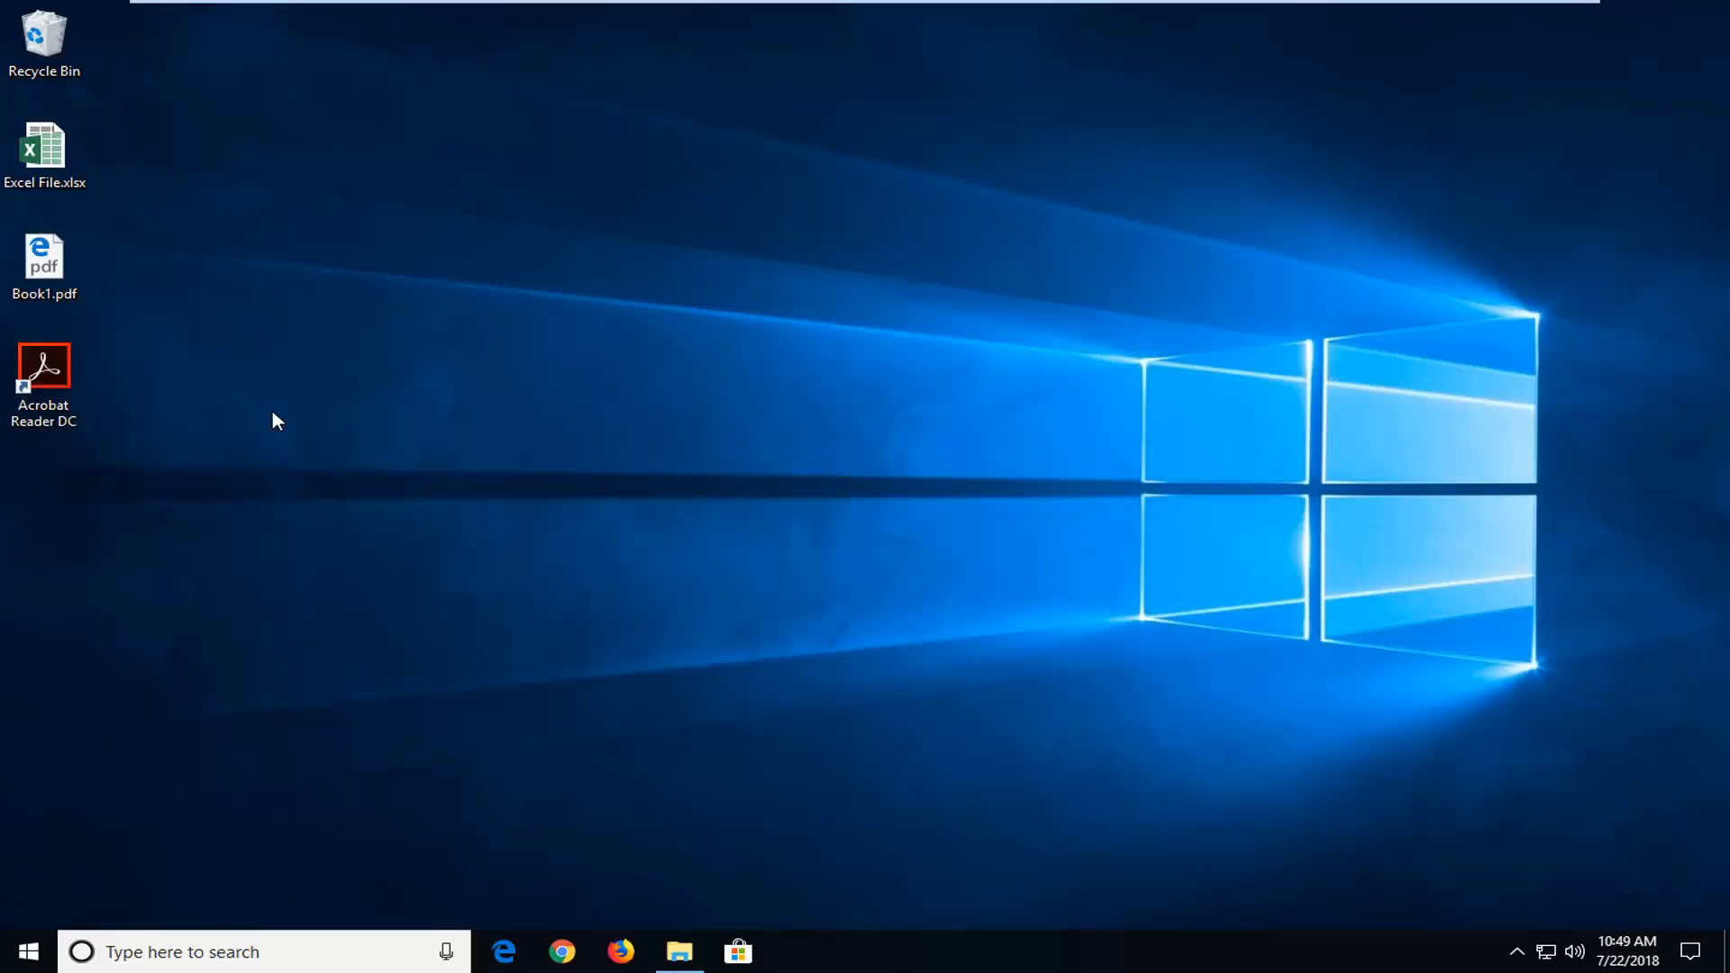
pyautogui.moveTo(256, 519)
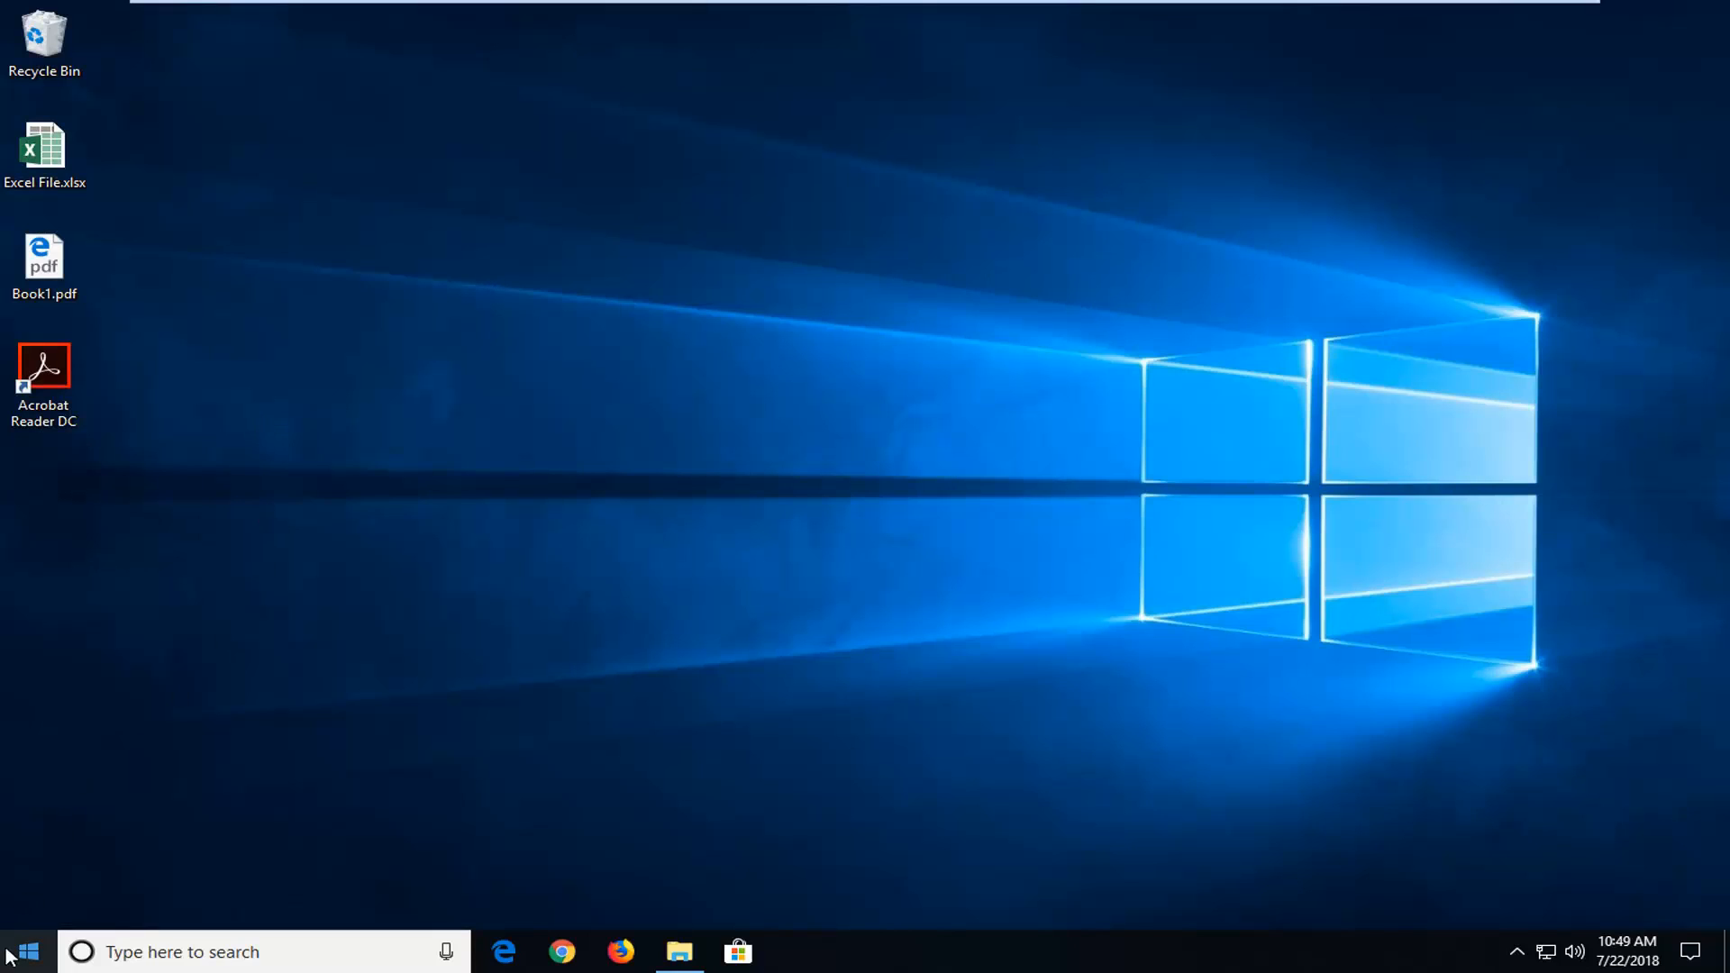
pyautogui.click(20, 952)
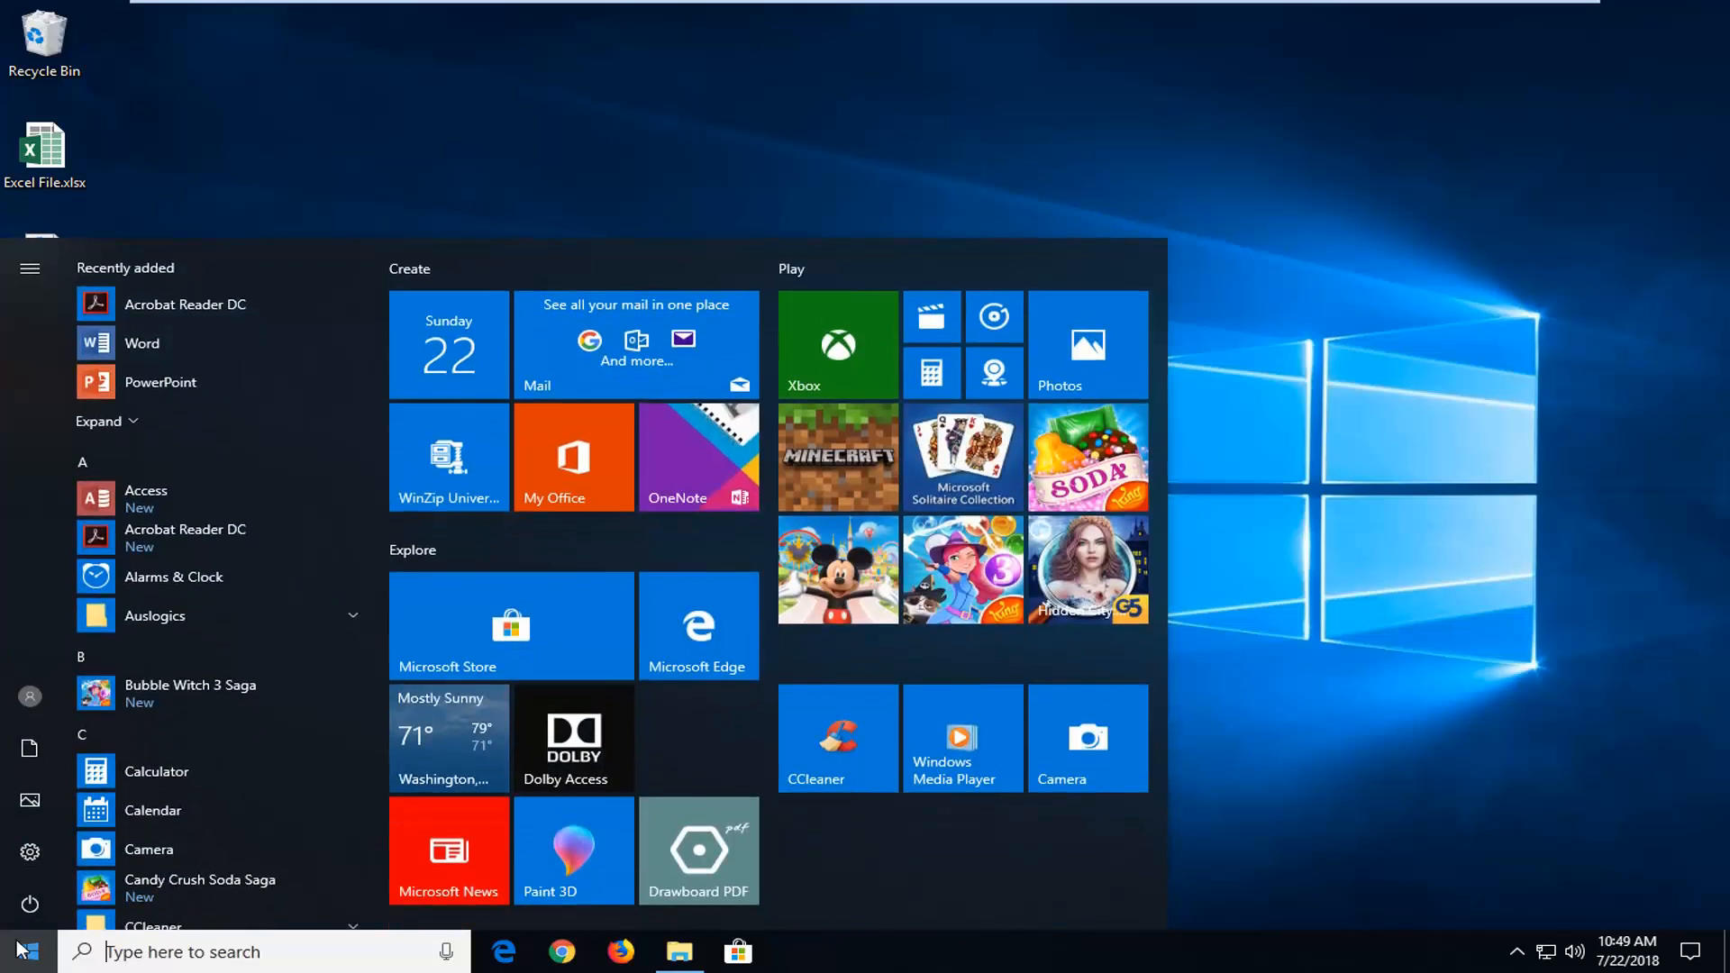
pyautogui.write('word')
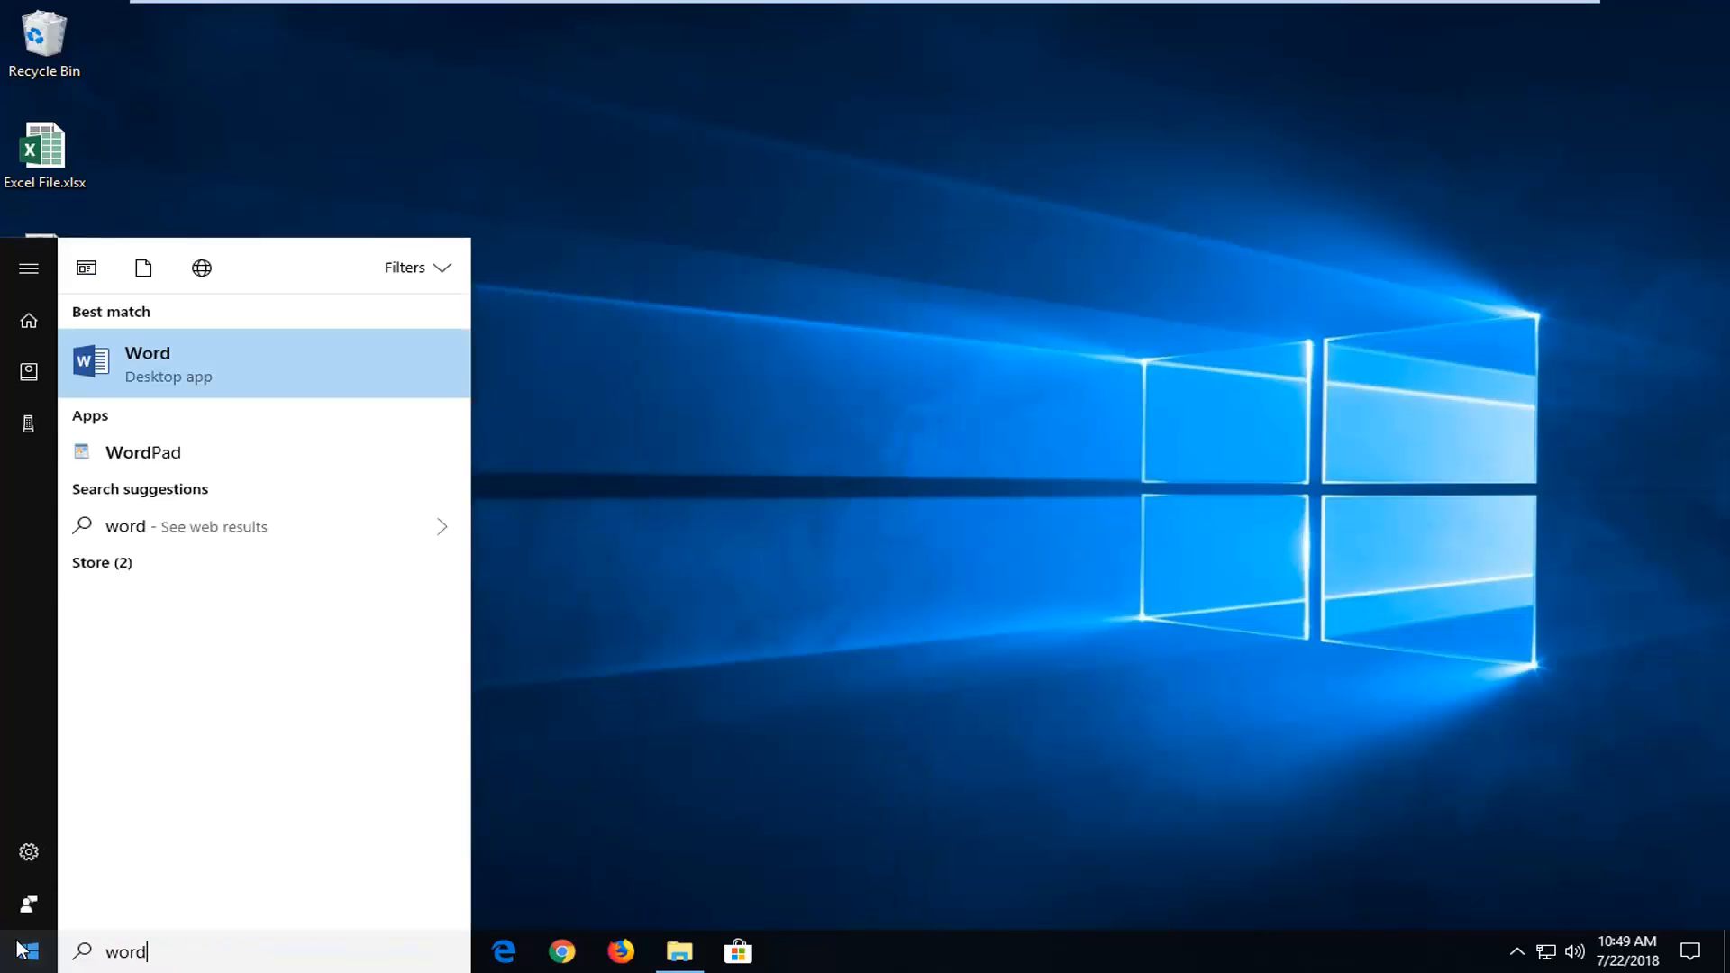
pyautogui.moveTo(171, 369)
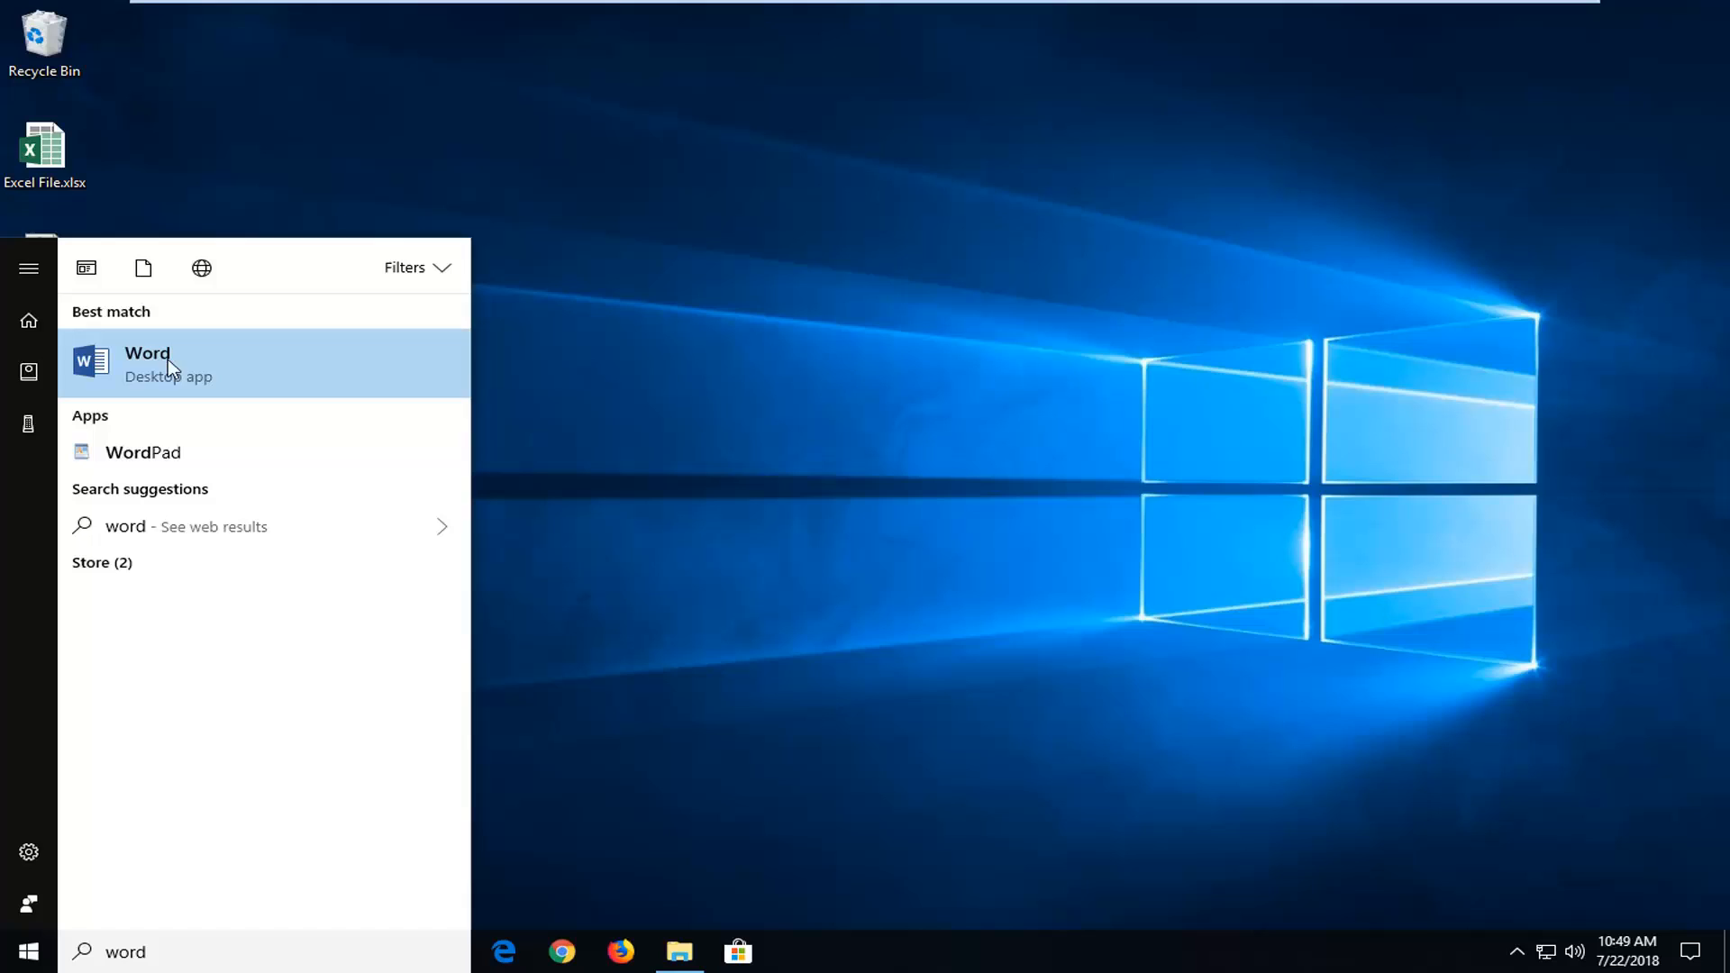
pyautogui.click(146, 364)
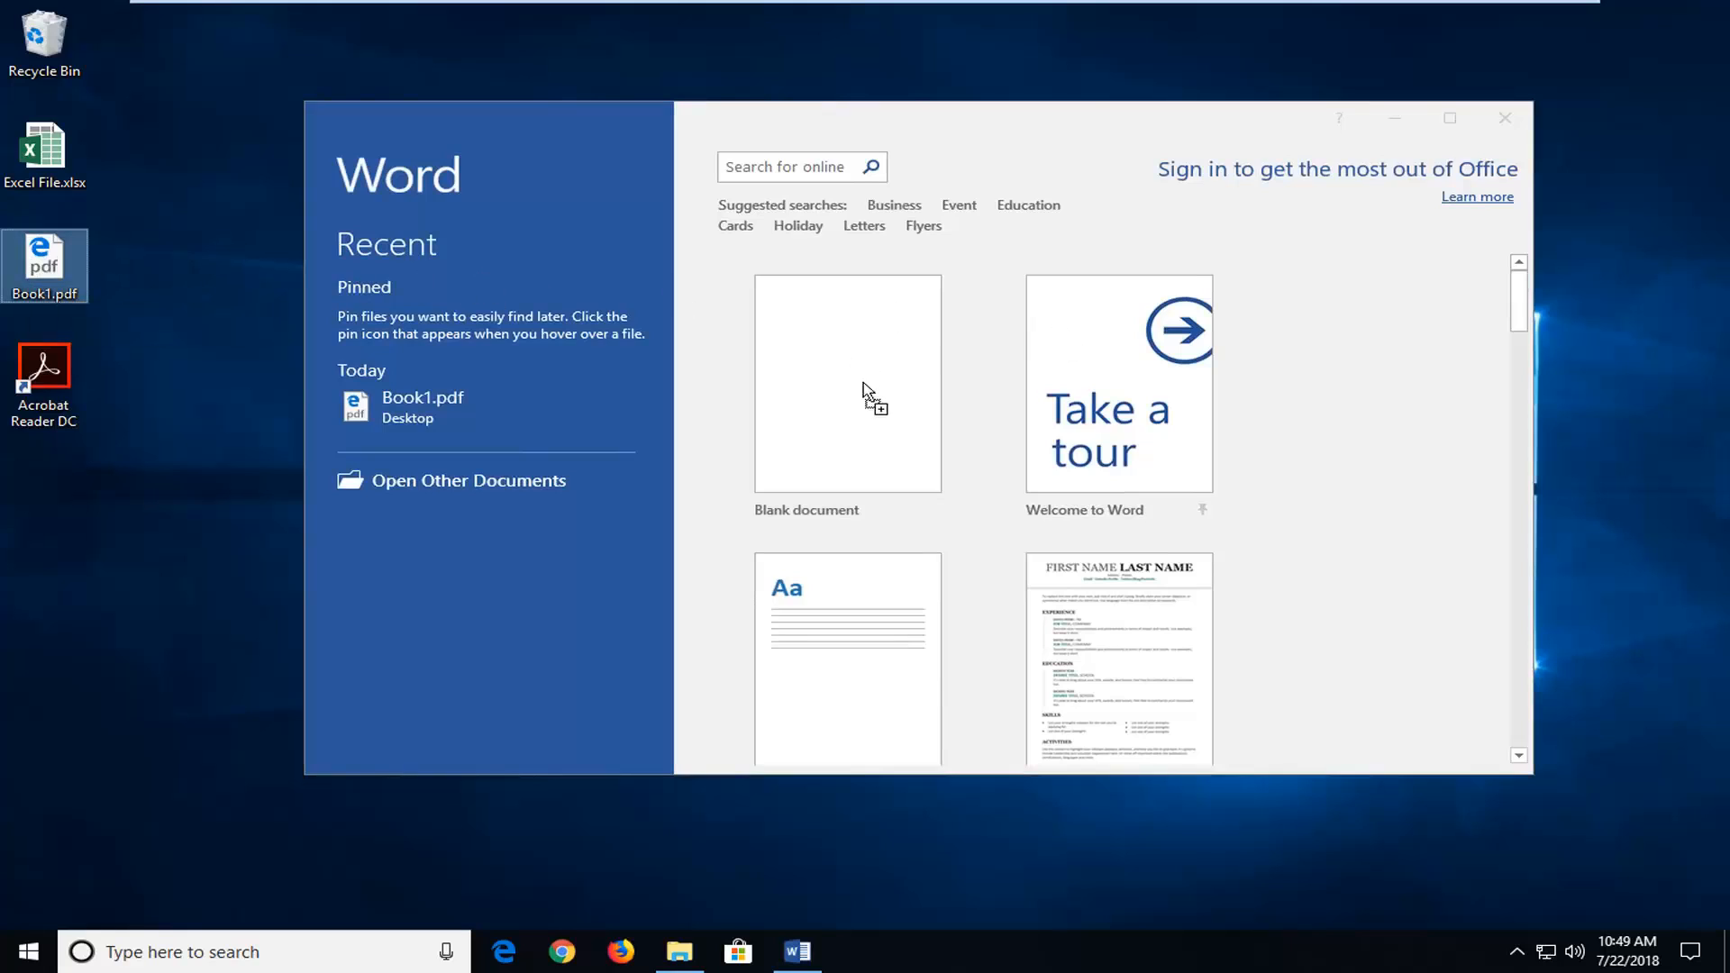
pyautogui.moveTo(812, 397)
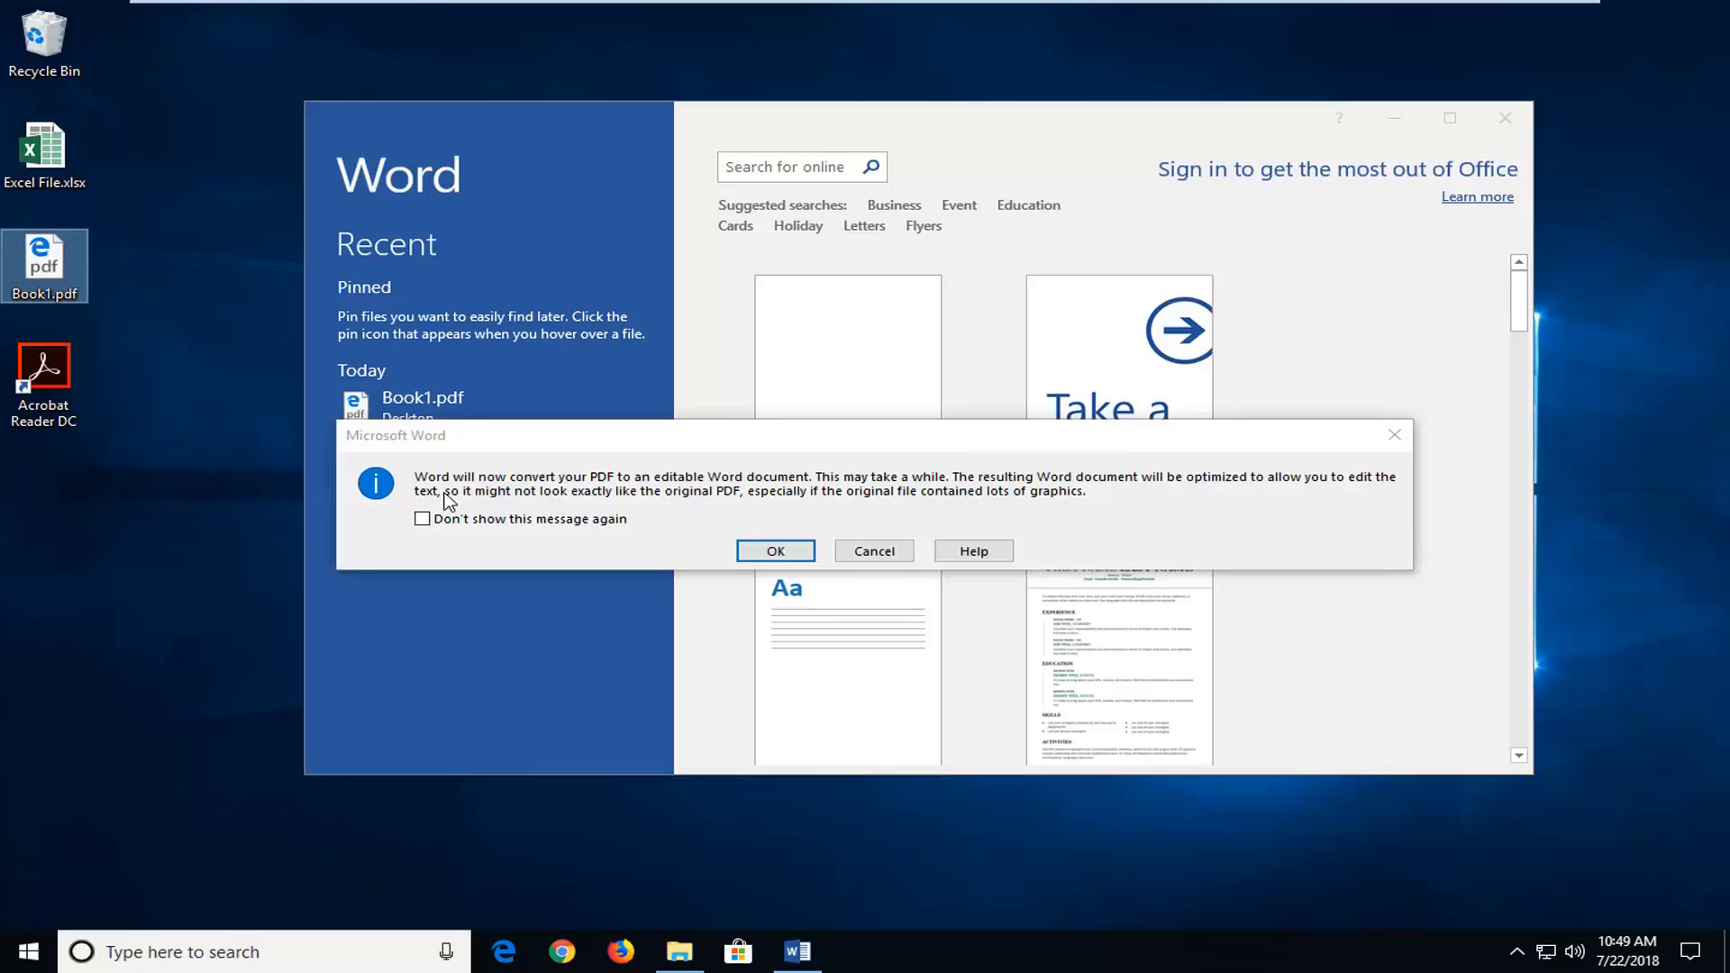
pyautogui.moveTo(951, 482)
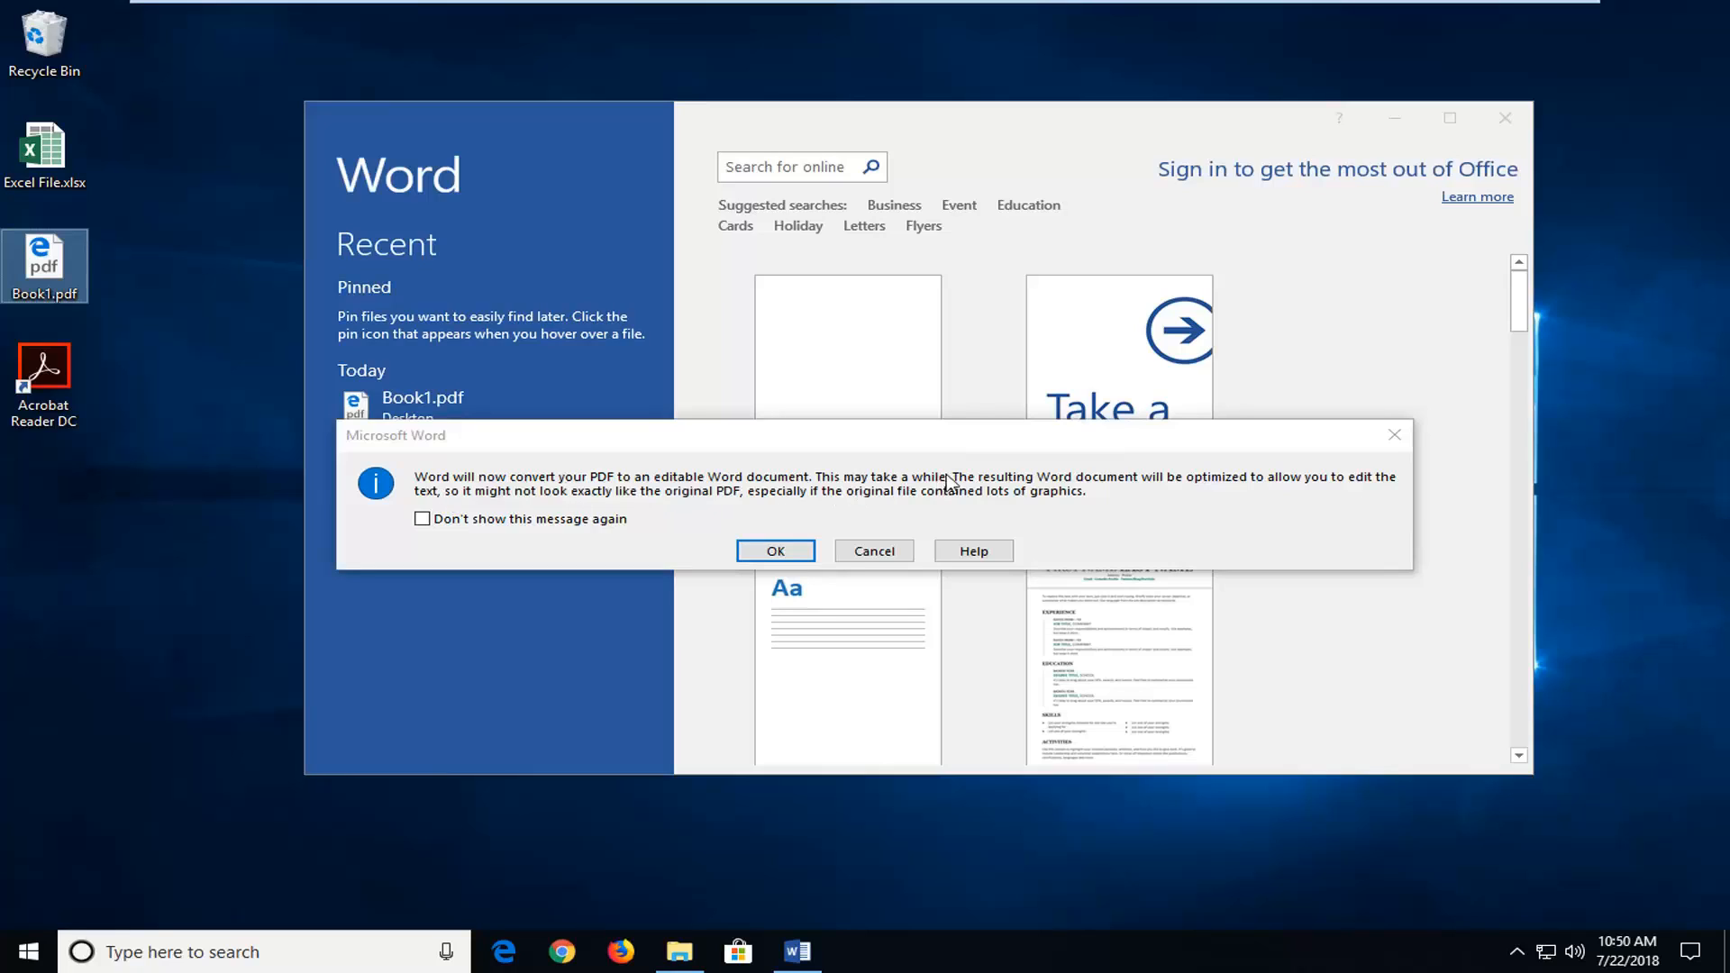
pyautogui.moveTo(1157, 492)
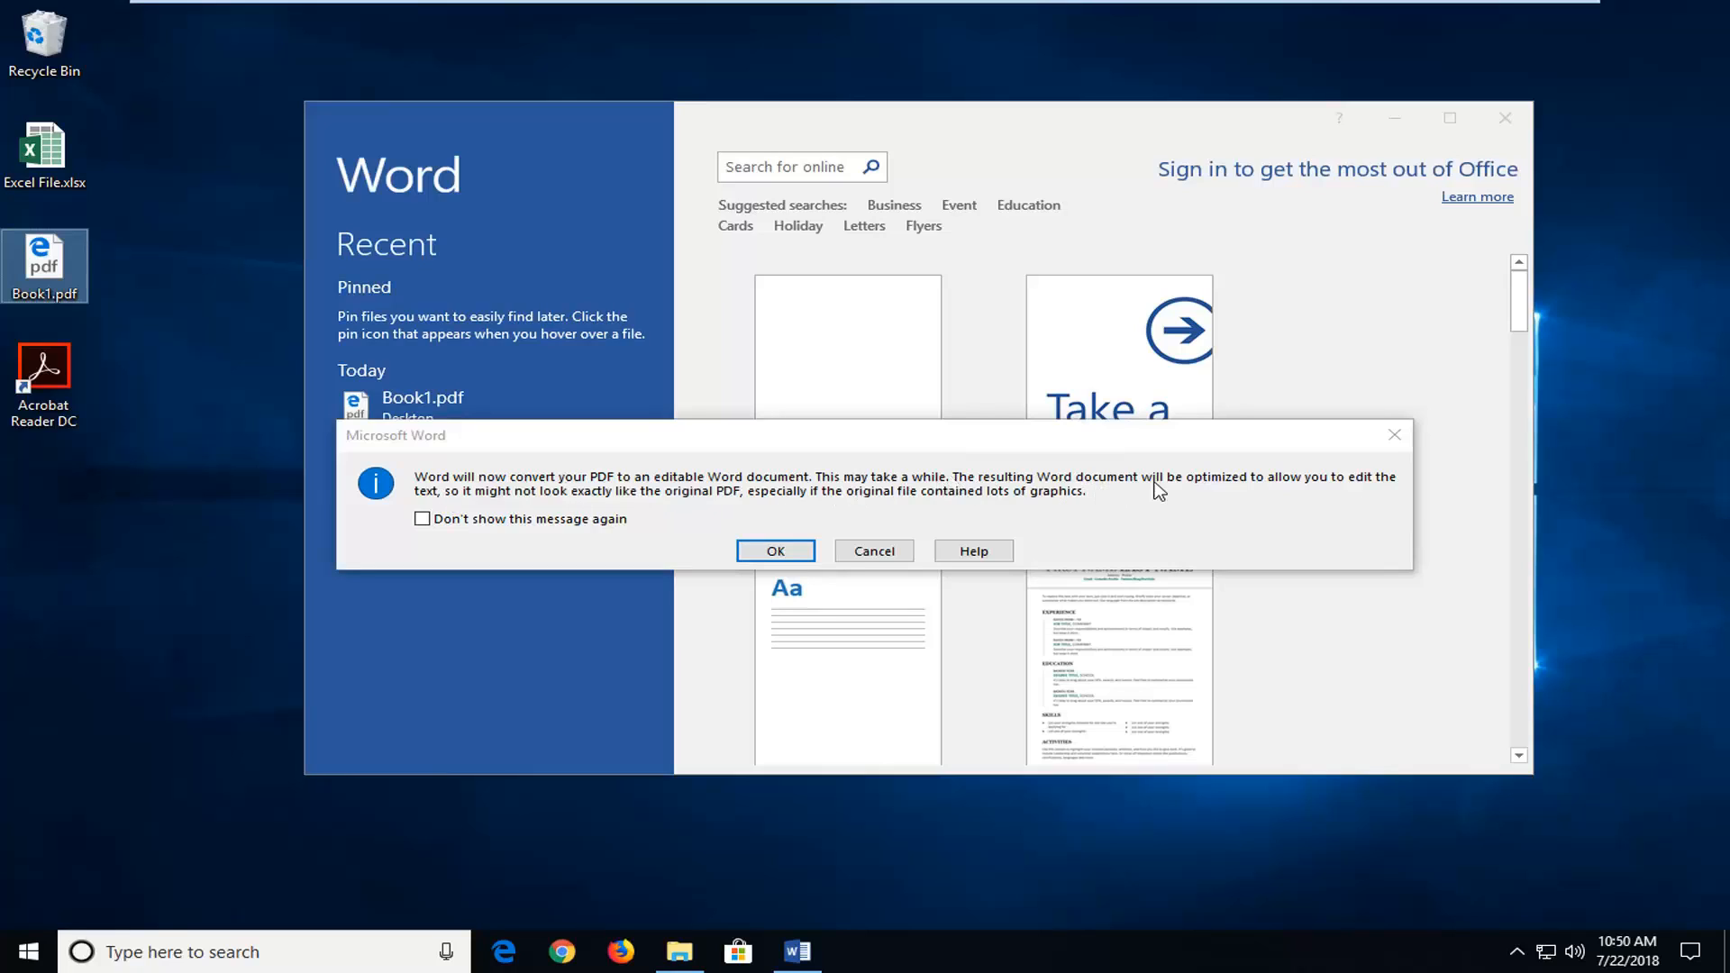
pyautogui.moveTo(596, 506)
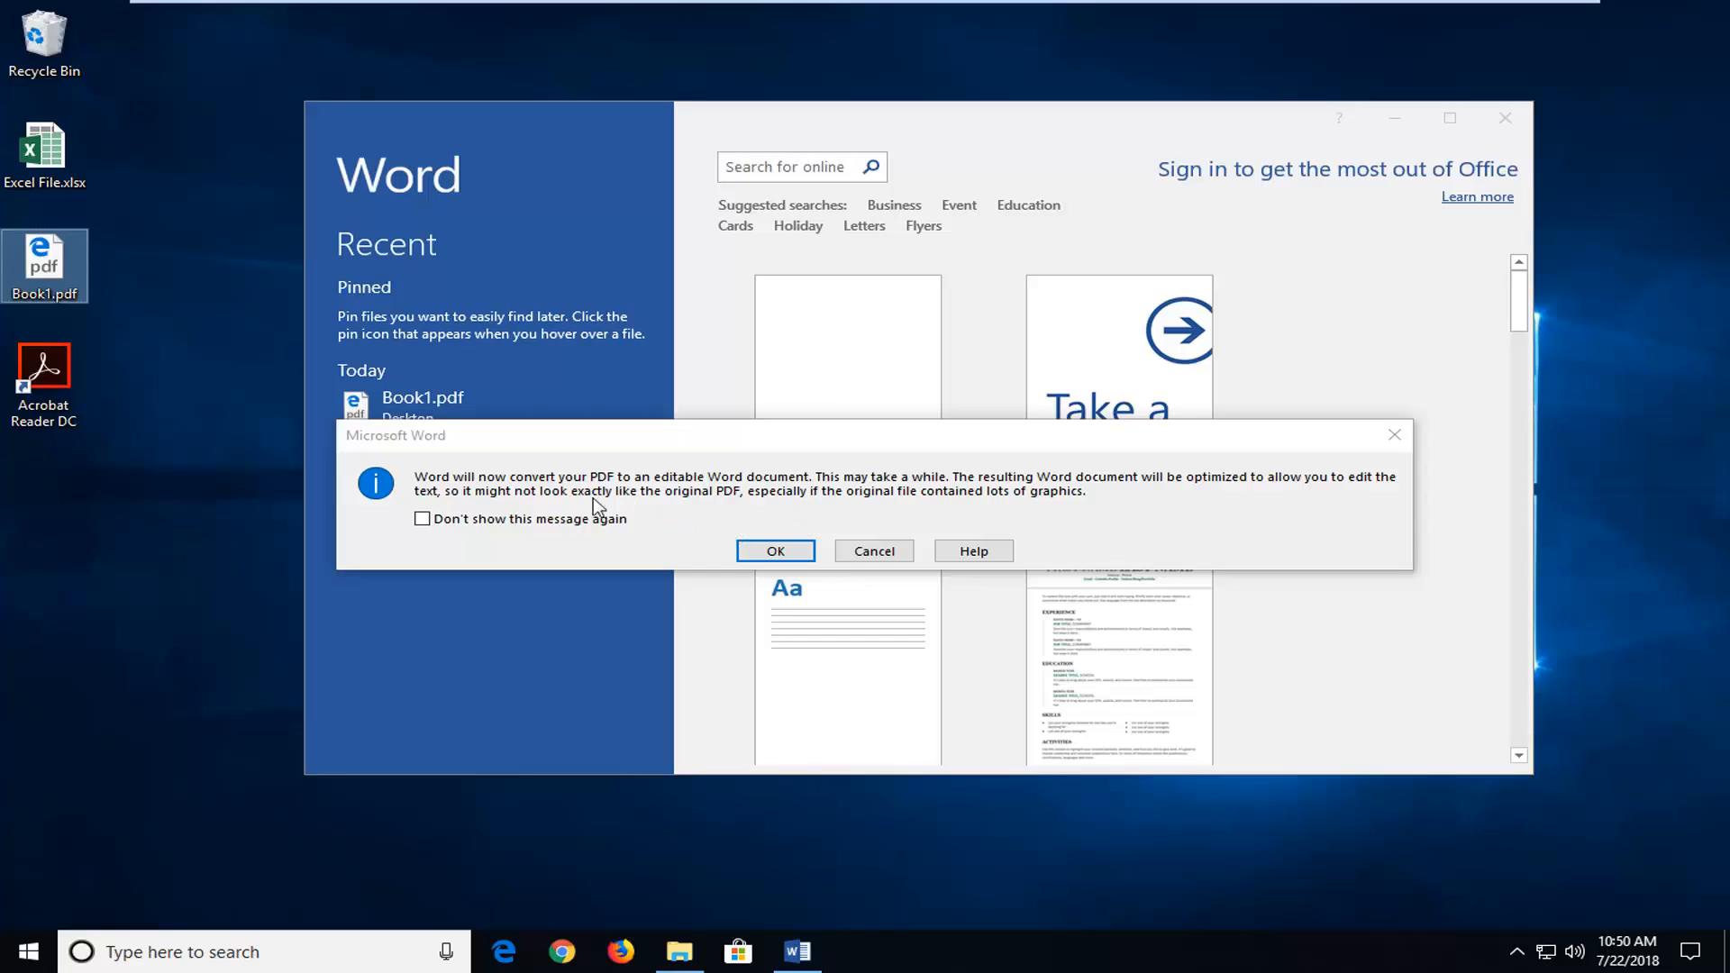
pyautogui.moveTo(745, 500)
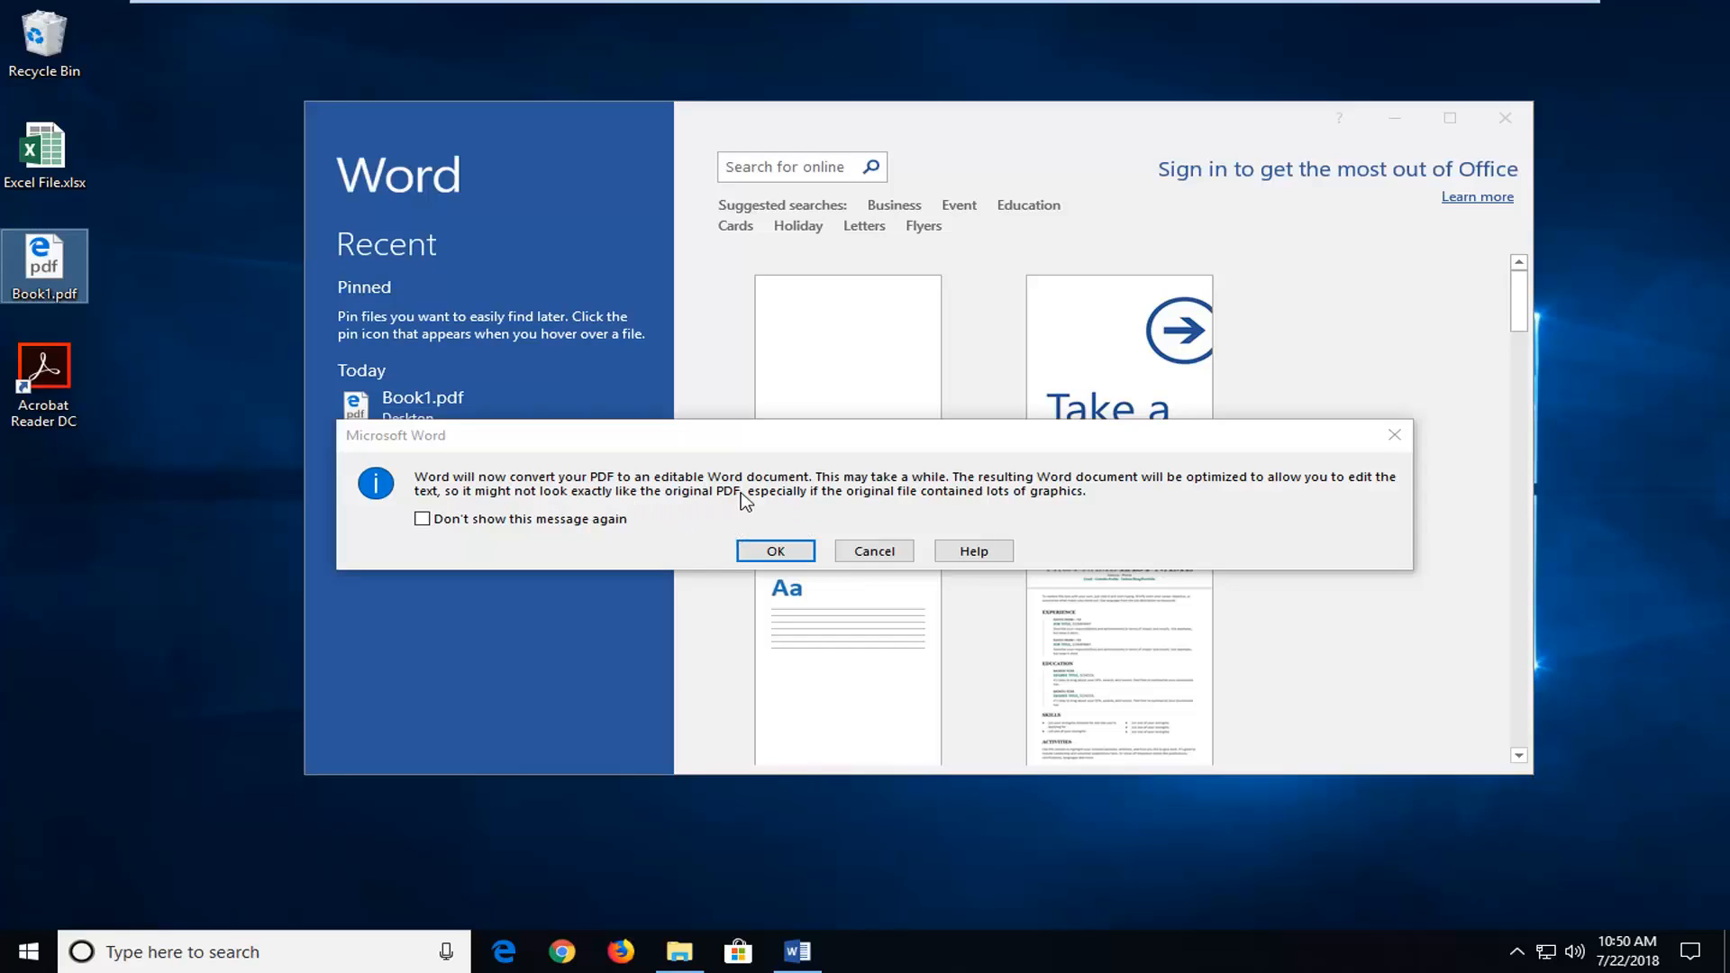
pyautogui.moveTo(844, 497)
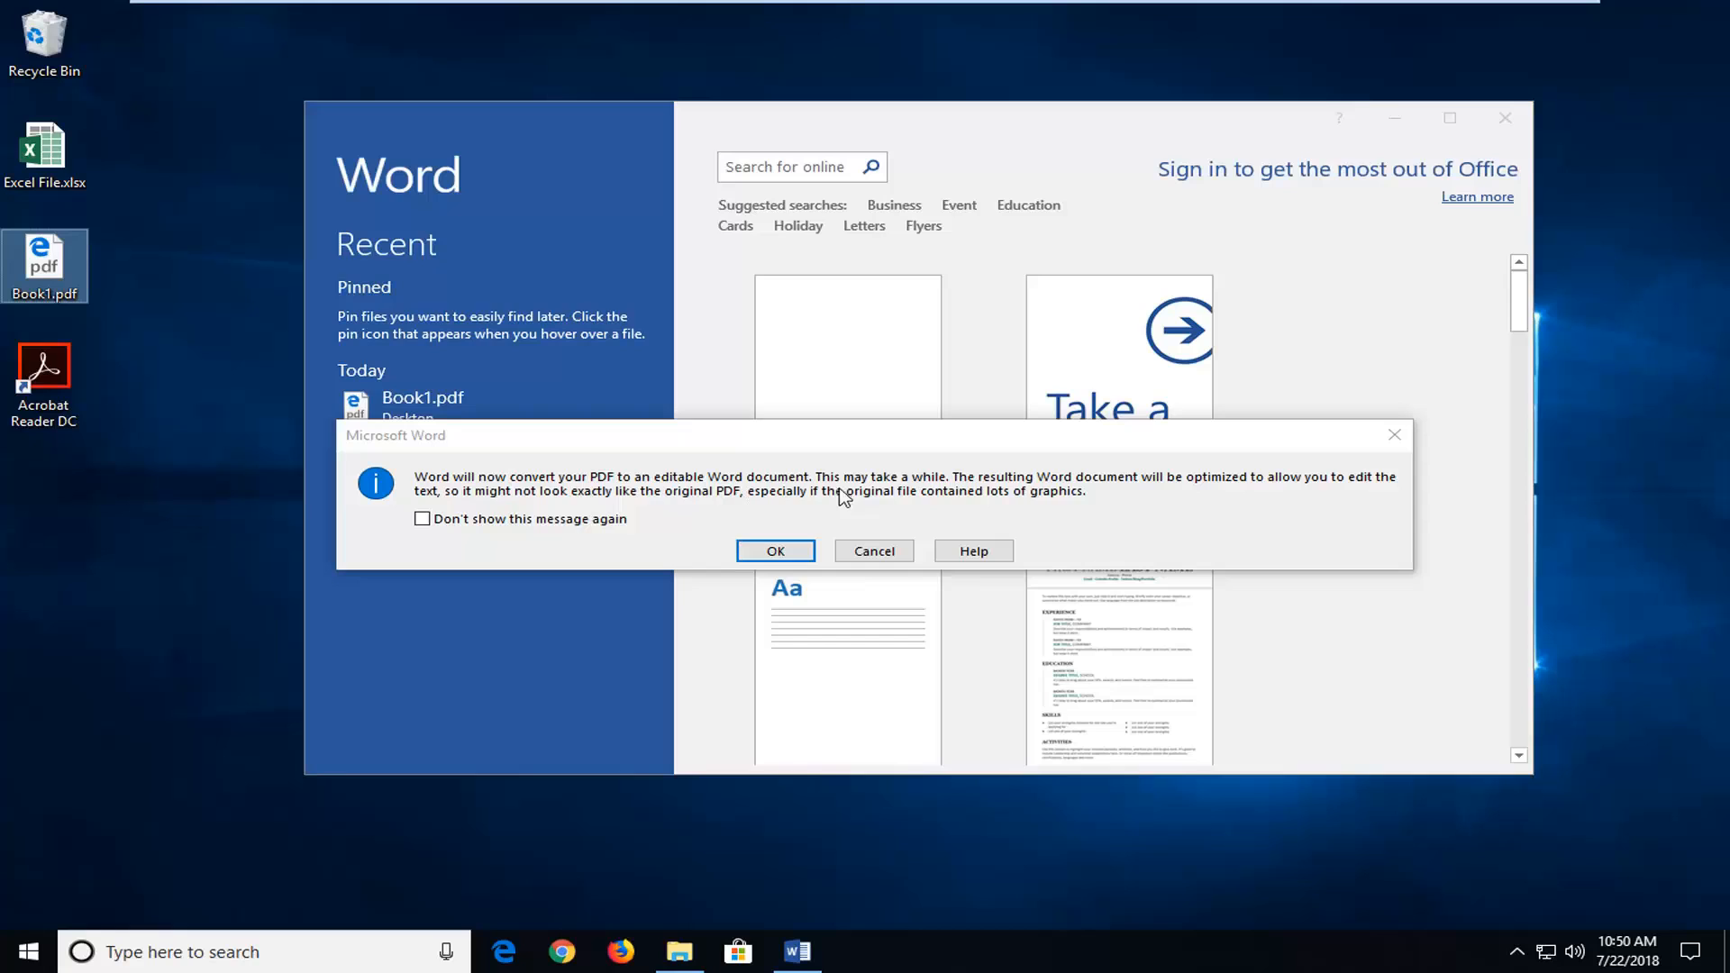
pyautogui.moveTo(795, 530)
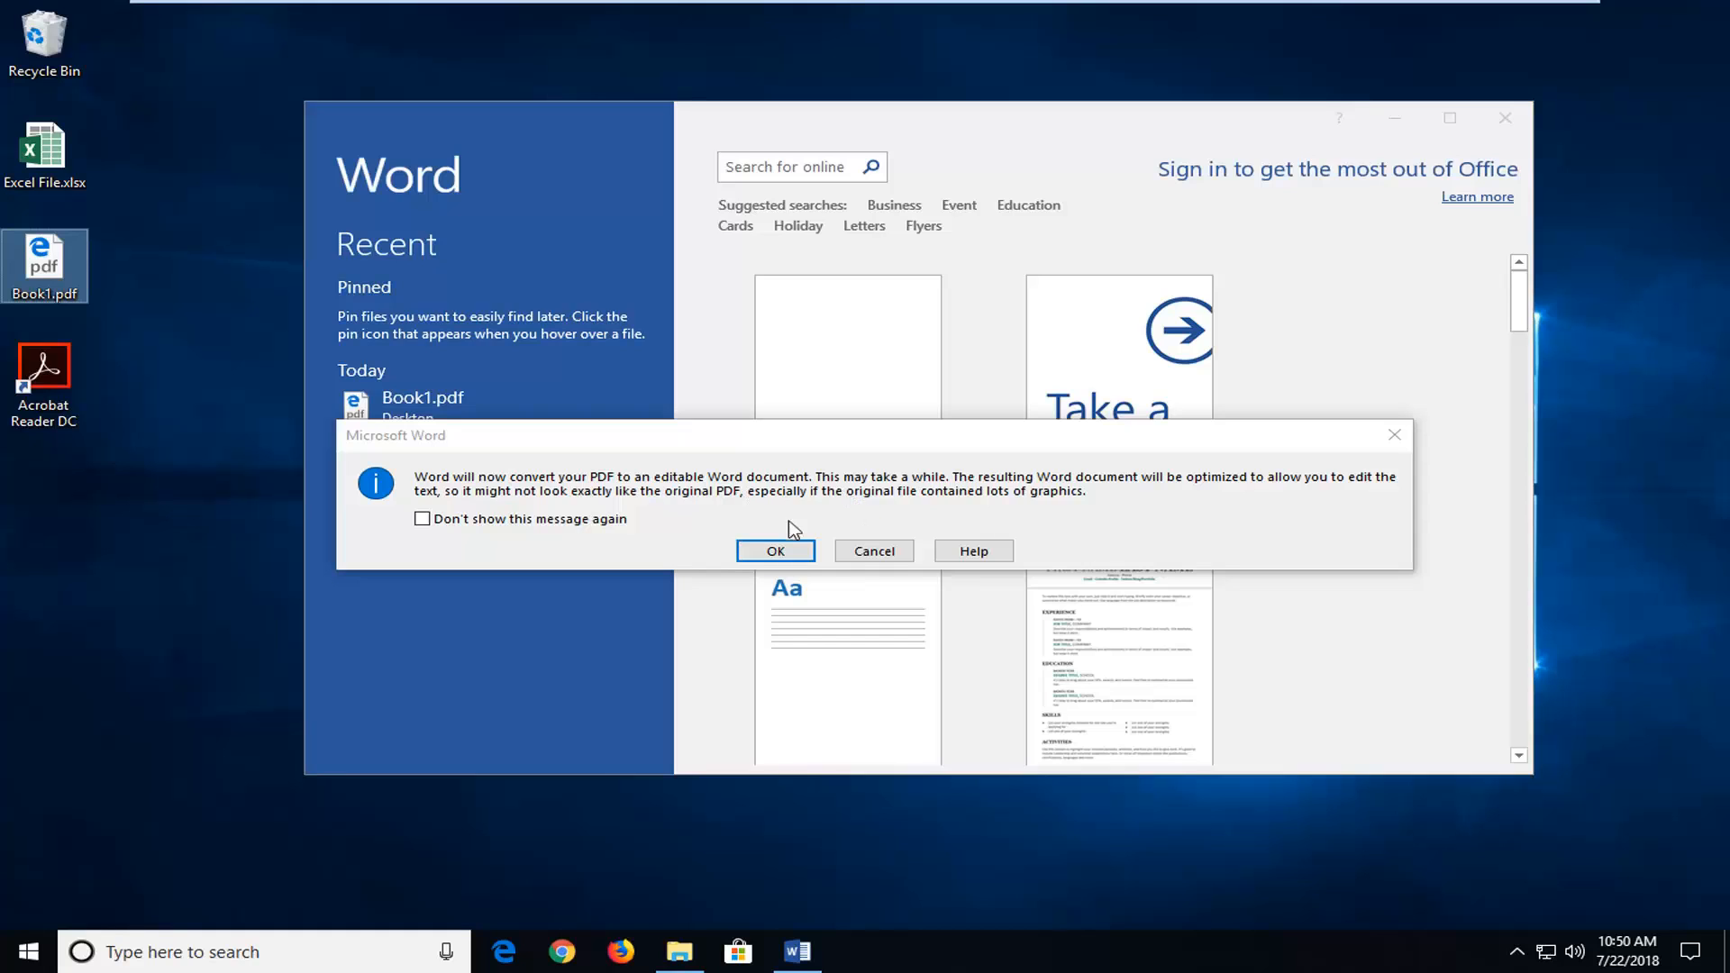
# Step: Confirm converting Book1.pdf into an editable Word document
pyautogui.click(775, 550)
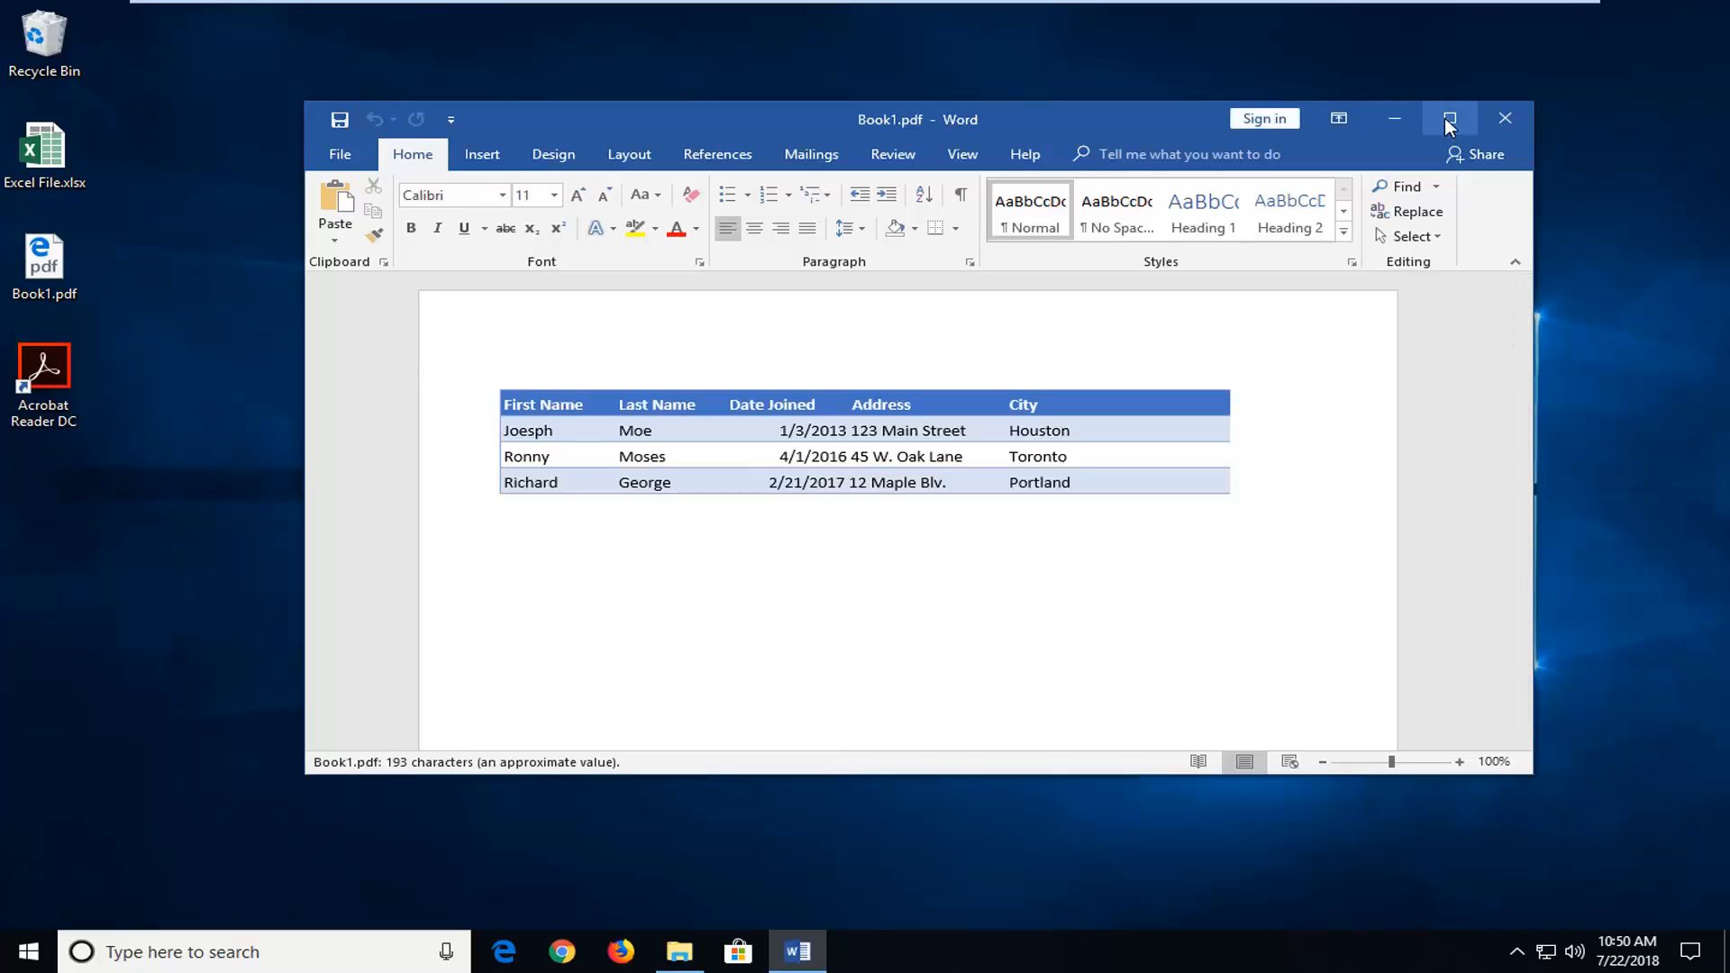
# Step: Maximize the Word window and bring up the options menu for the converted table
pyautogui.click(1449, 118)
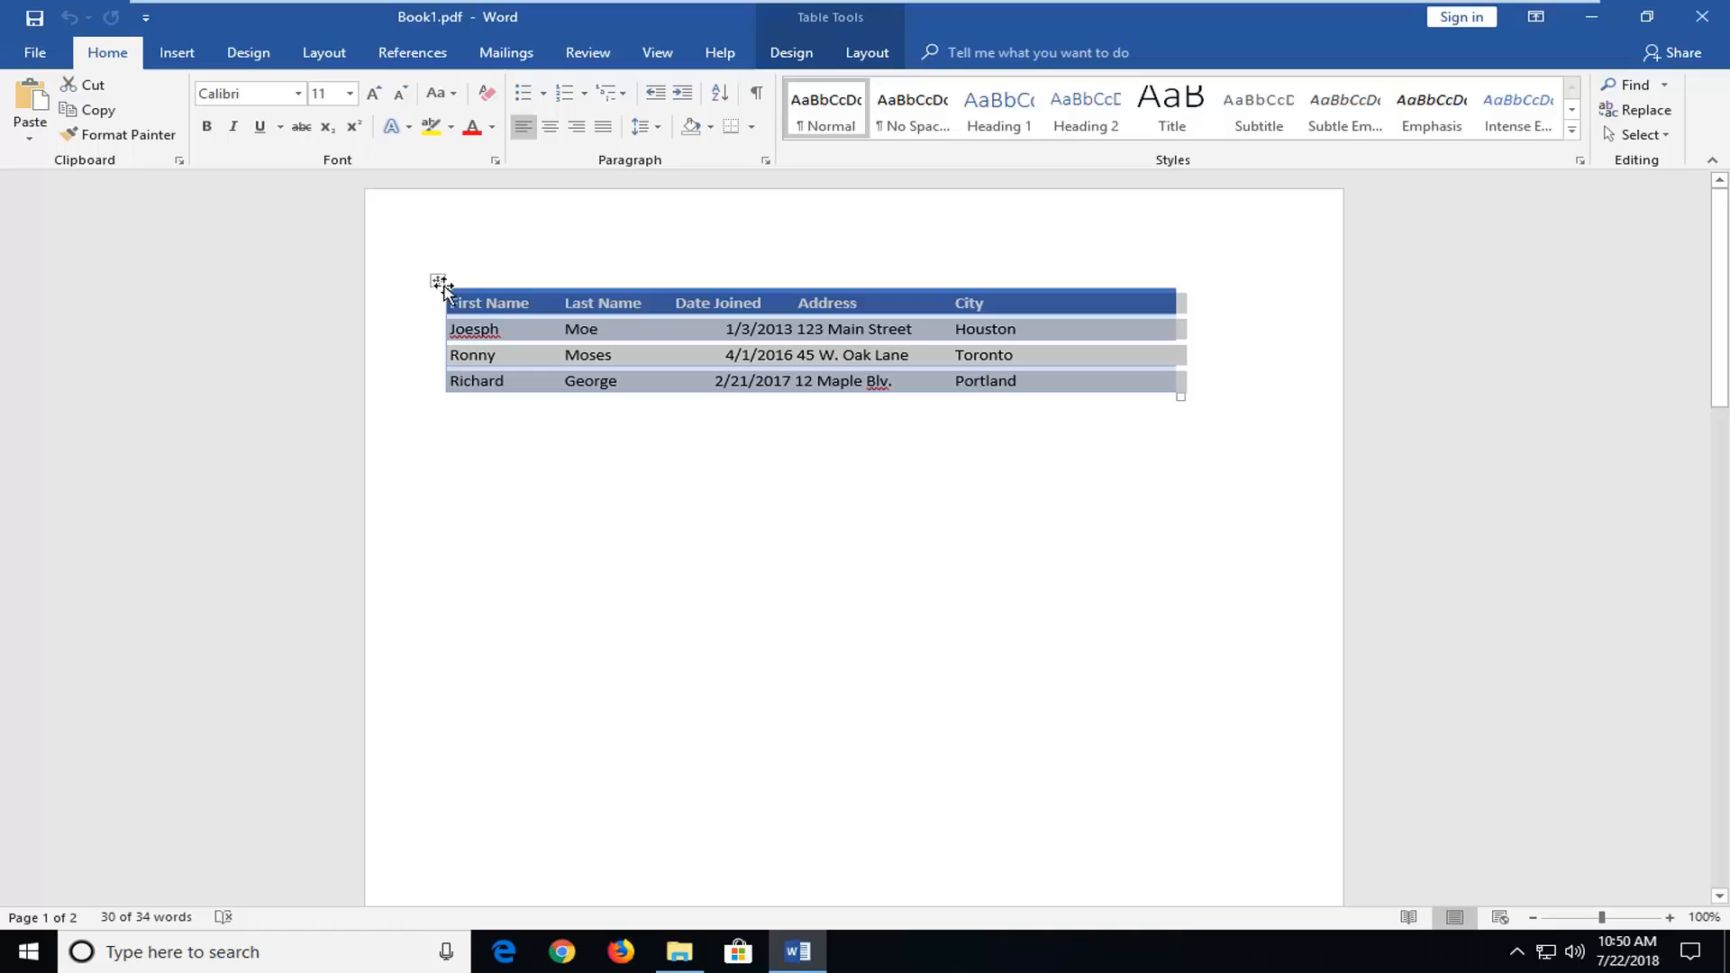
pyautogui.rightClick(440, 282)
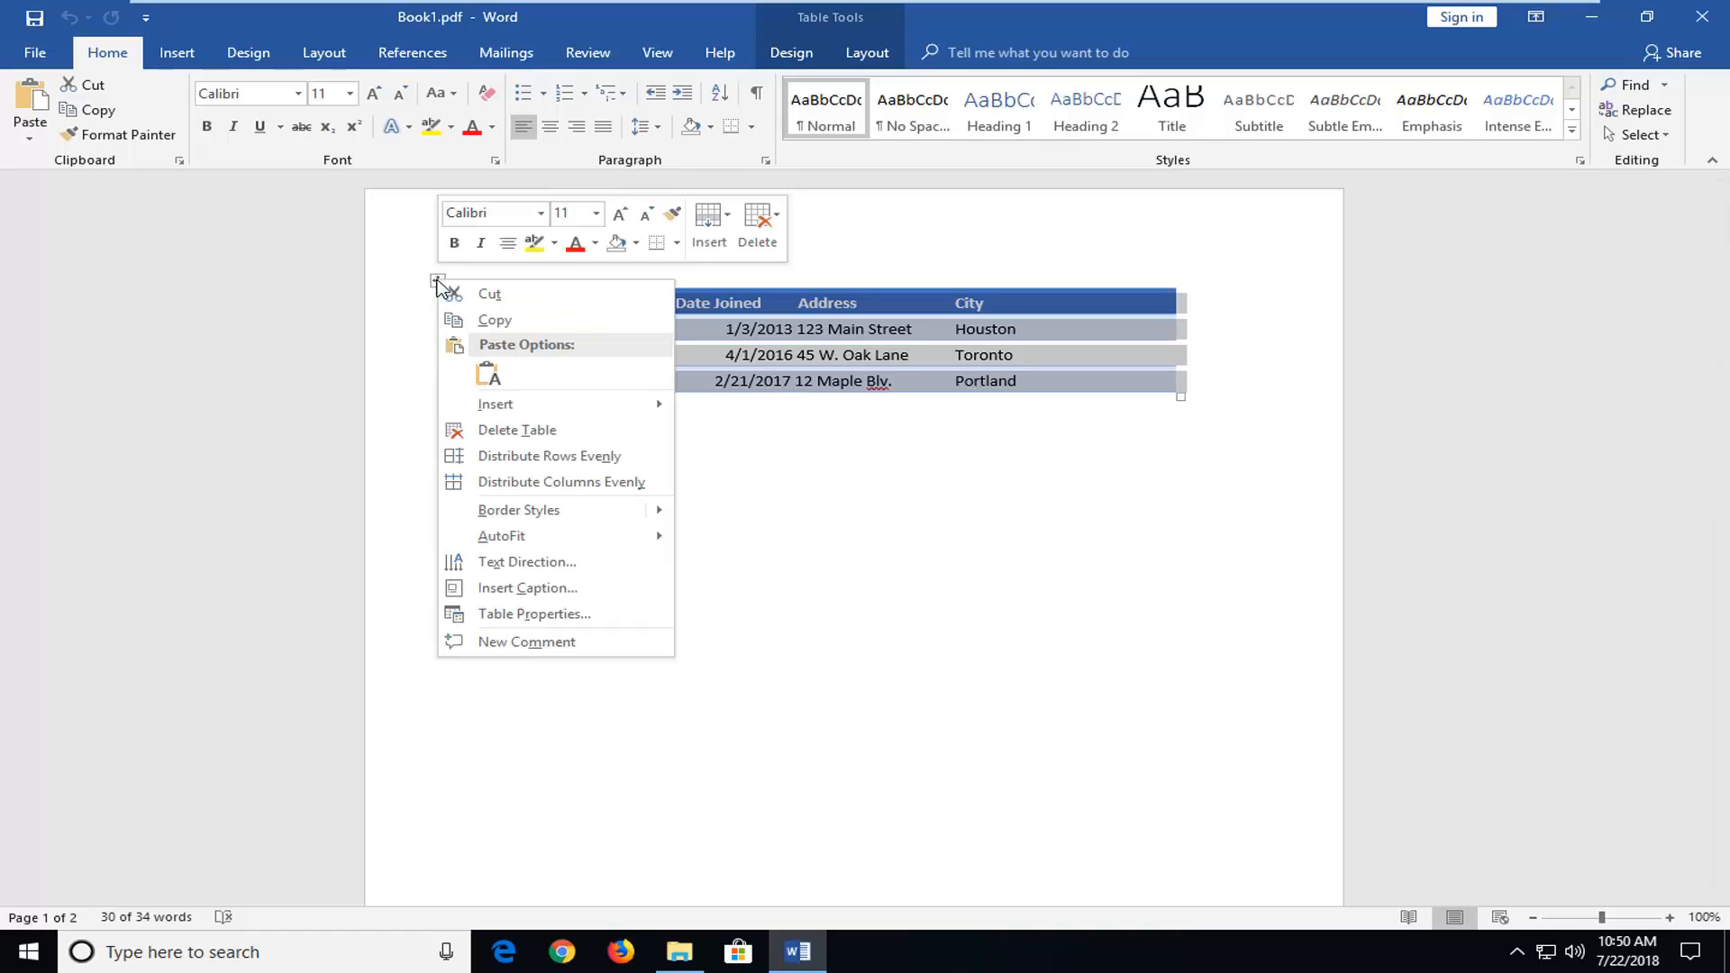
pyautogui.moveTo(495, 320)
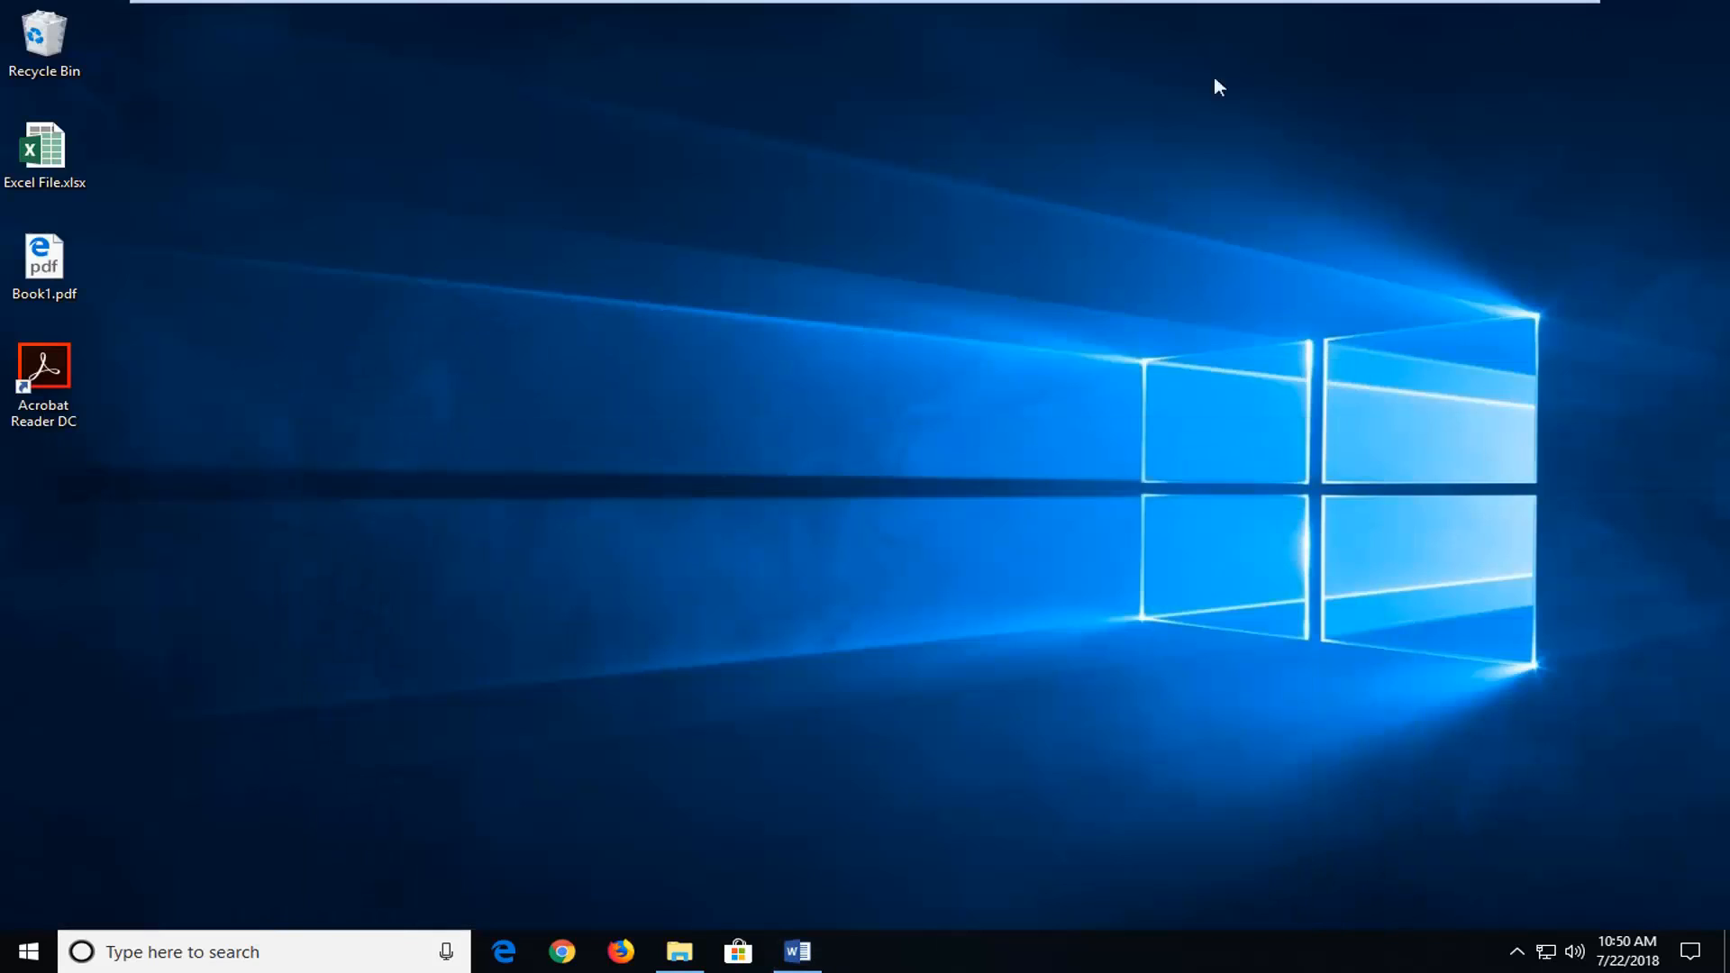
# Step: Launch Excel from Start search and select cell B2 in the blank workbook
pyautogui.click(15, 952)
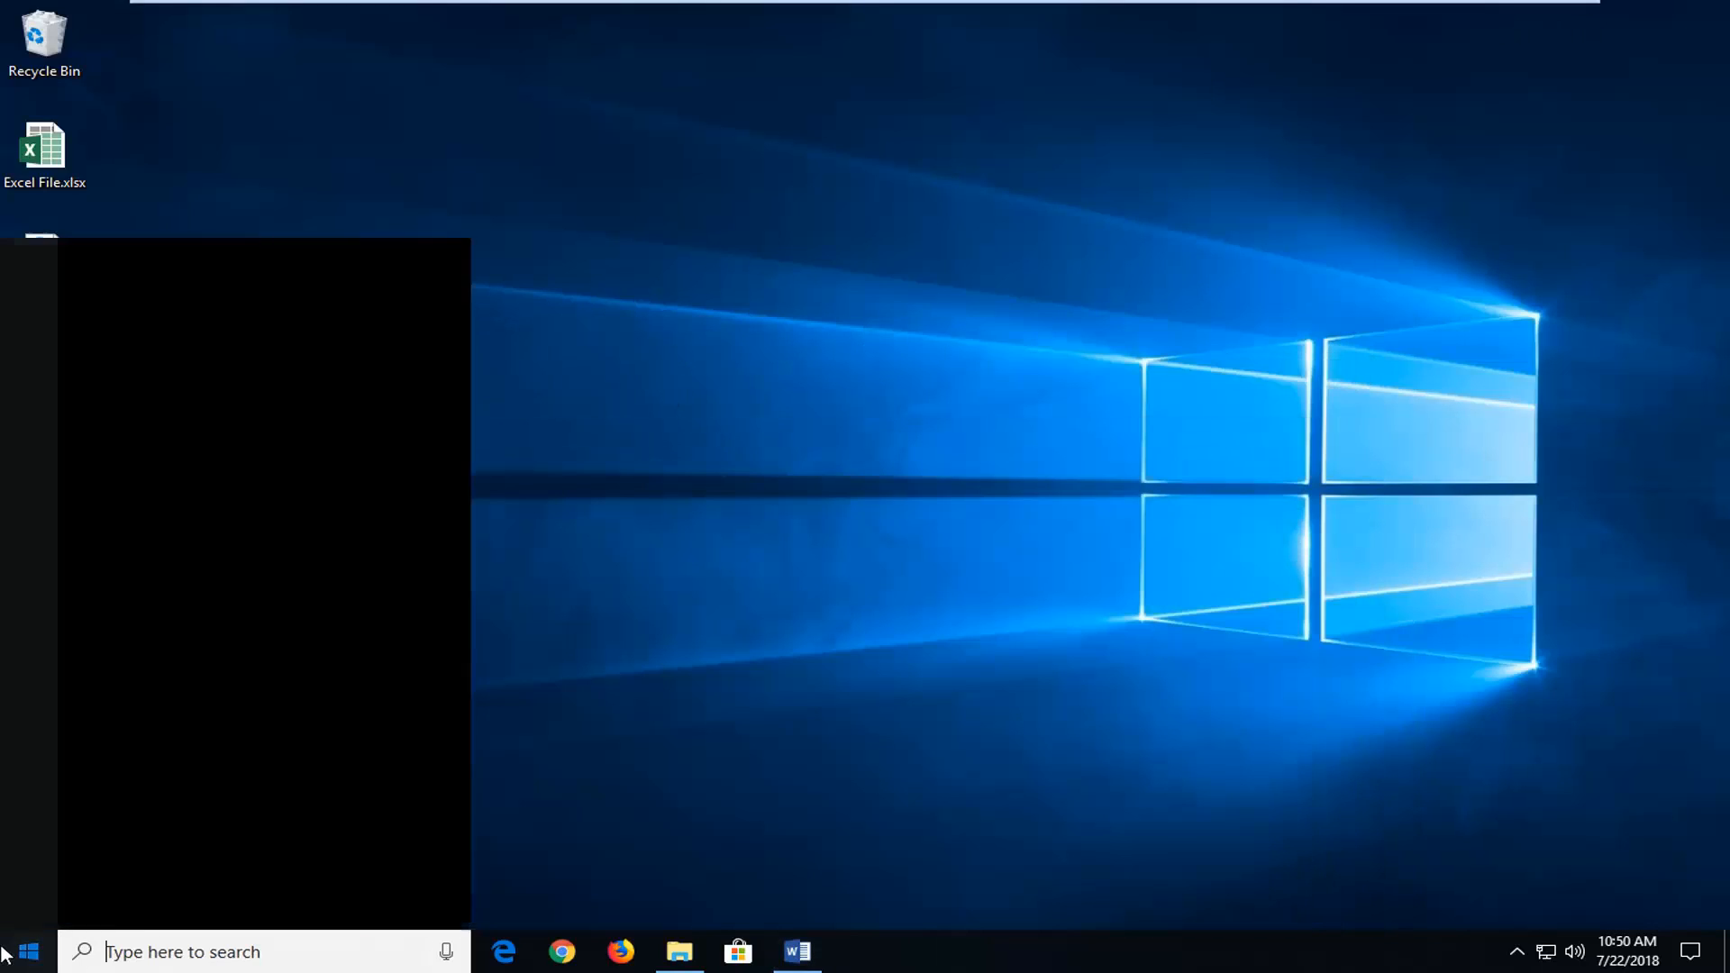
pyautogui.write('excel')
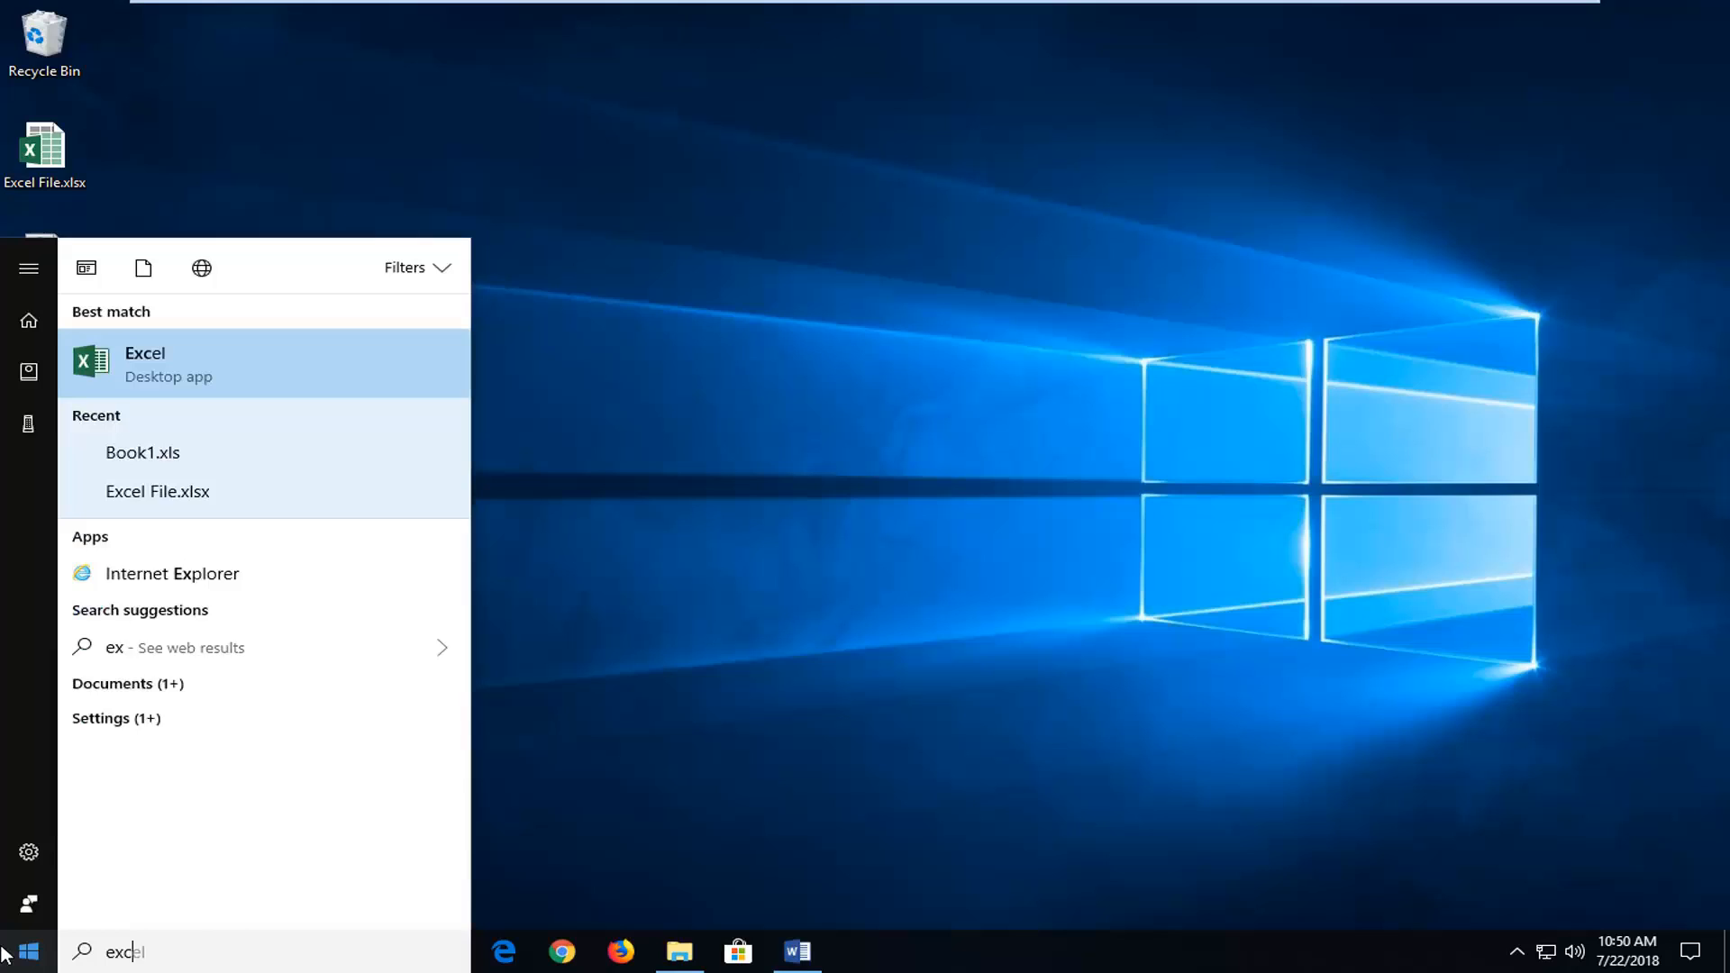
pyautogui.write('el')
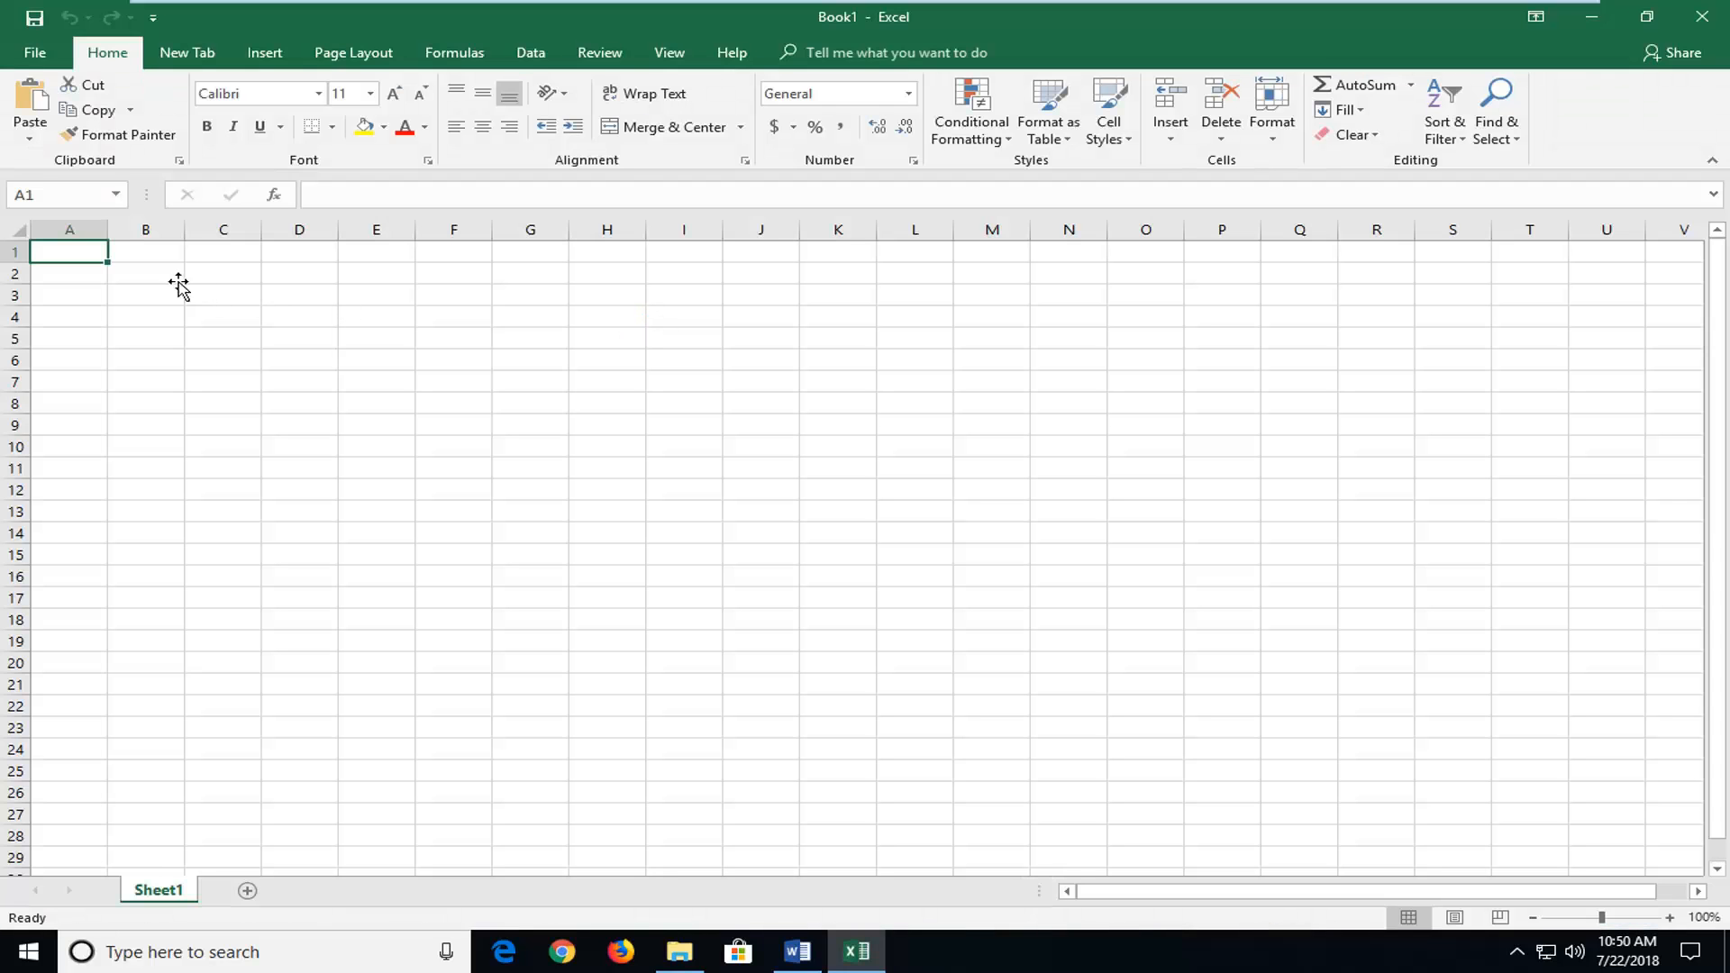
pyautogui.click(144, 272)
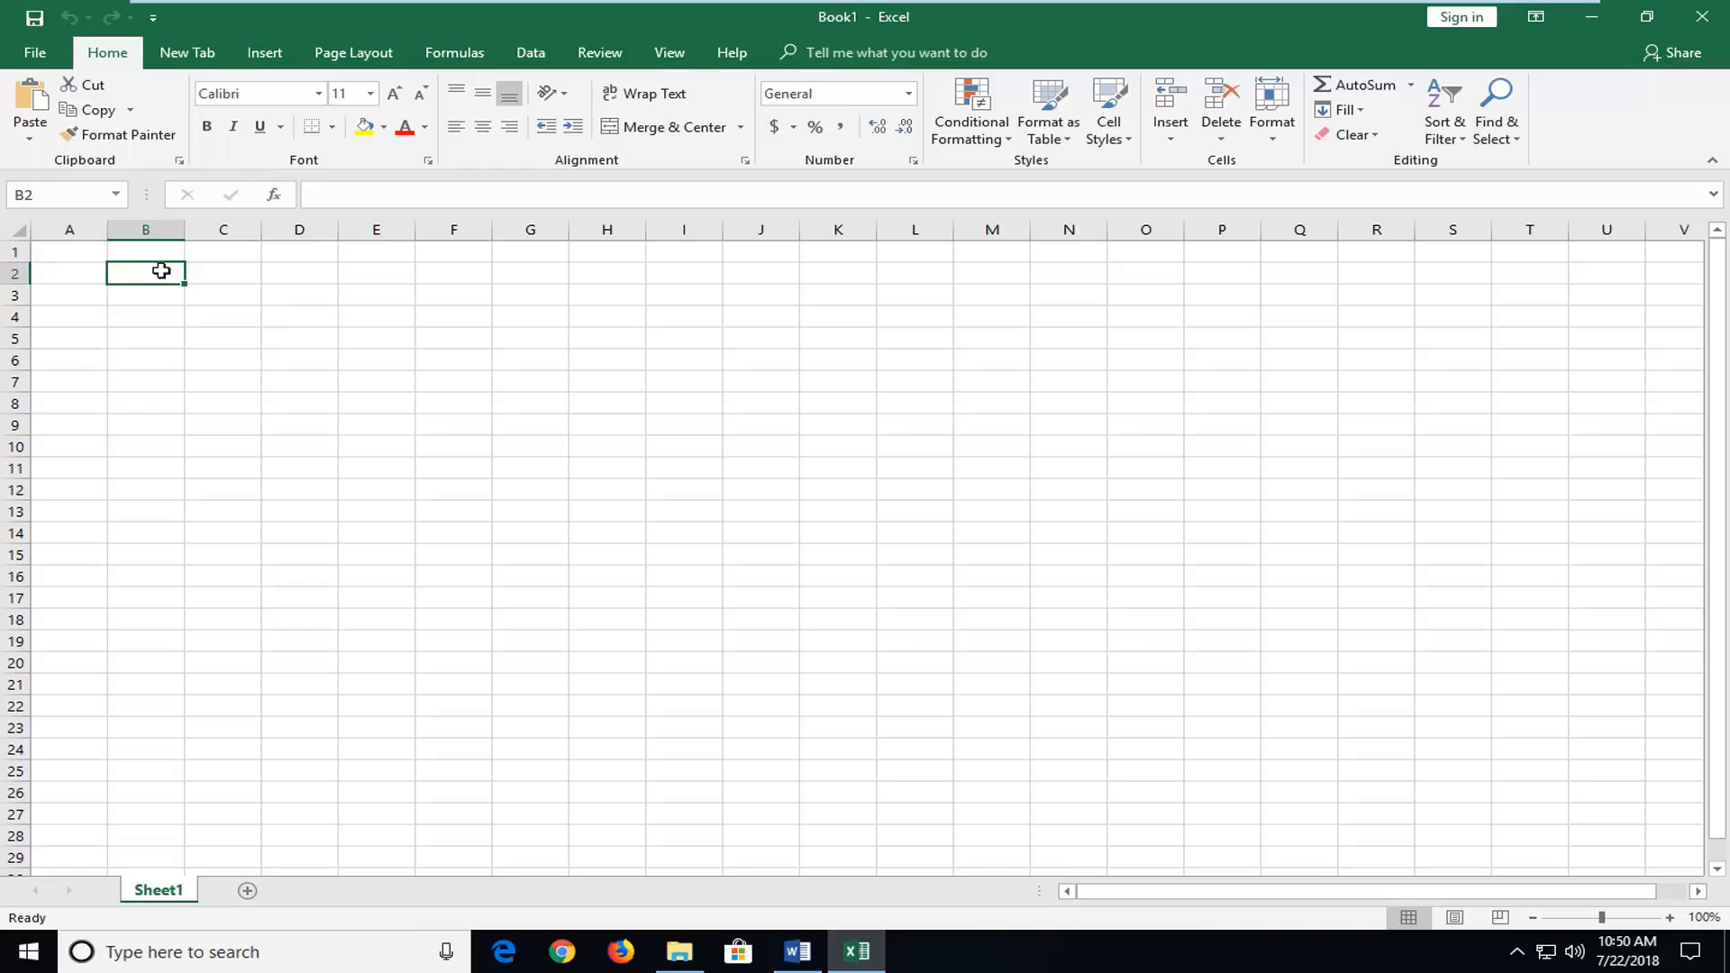
# Step: Paste the copied table at B2 using Keep Source Formatting
pyautogui.rightClick(144, 272)
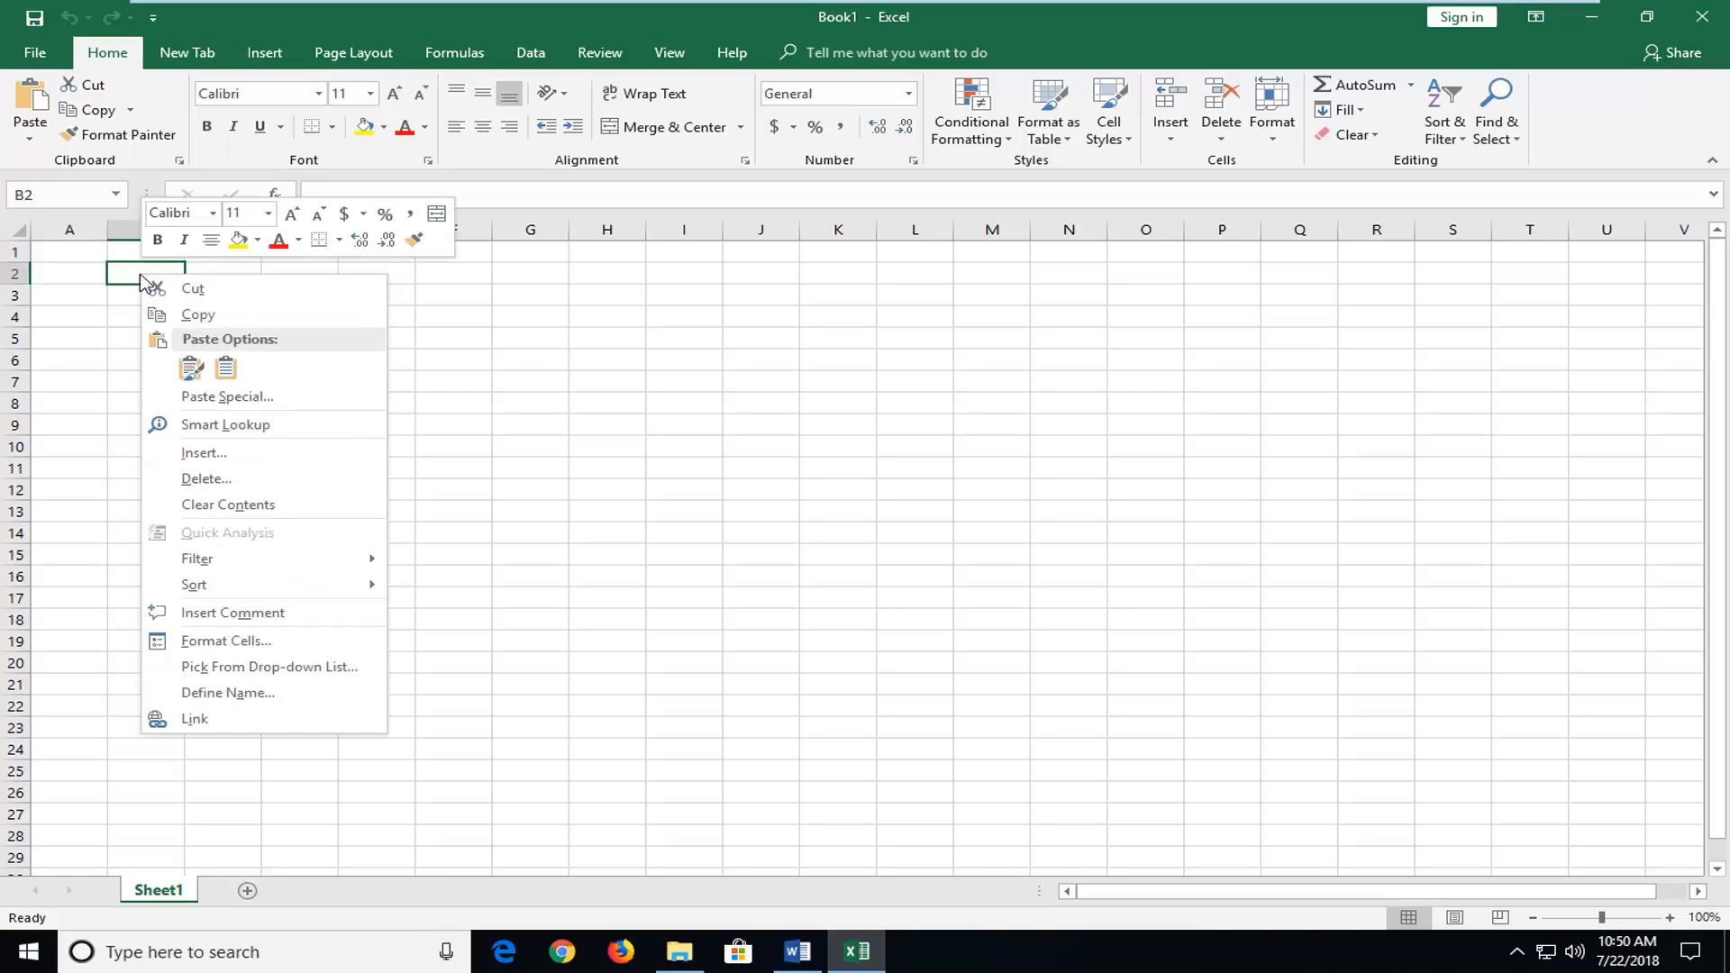
pyautogui.moveTo(190, 368)
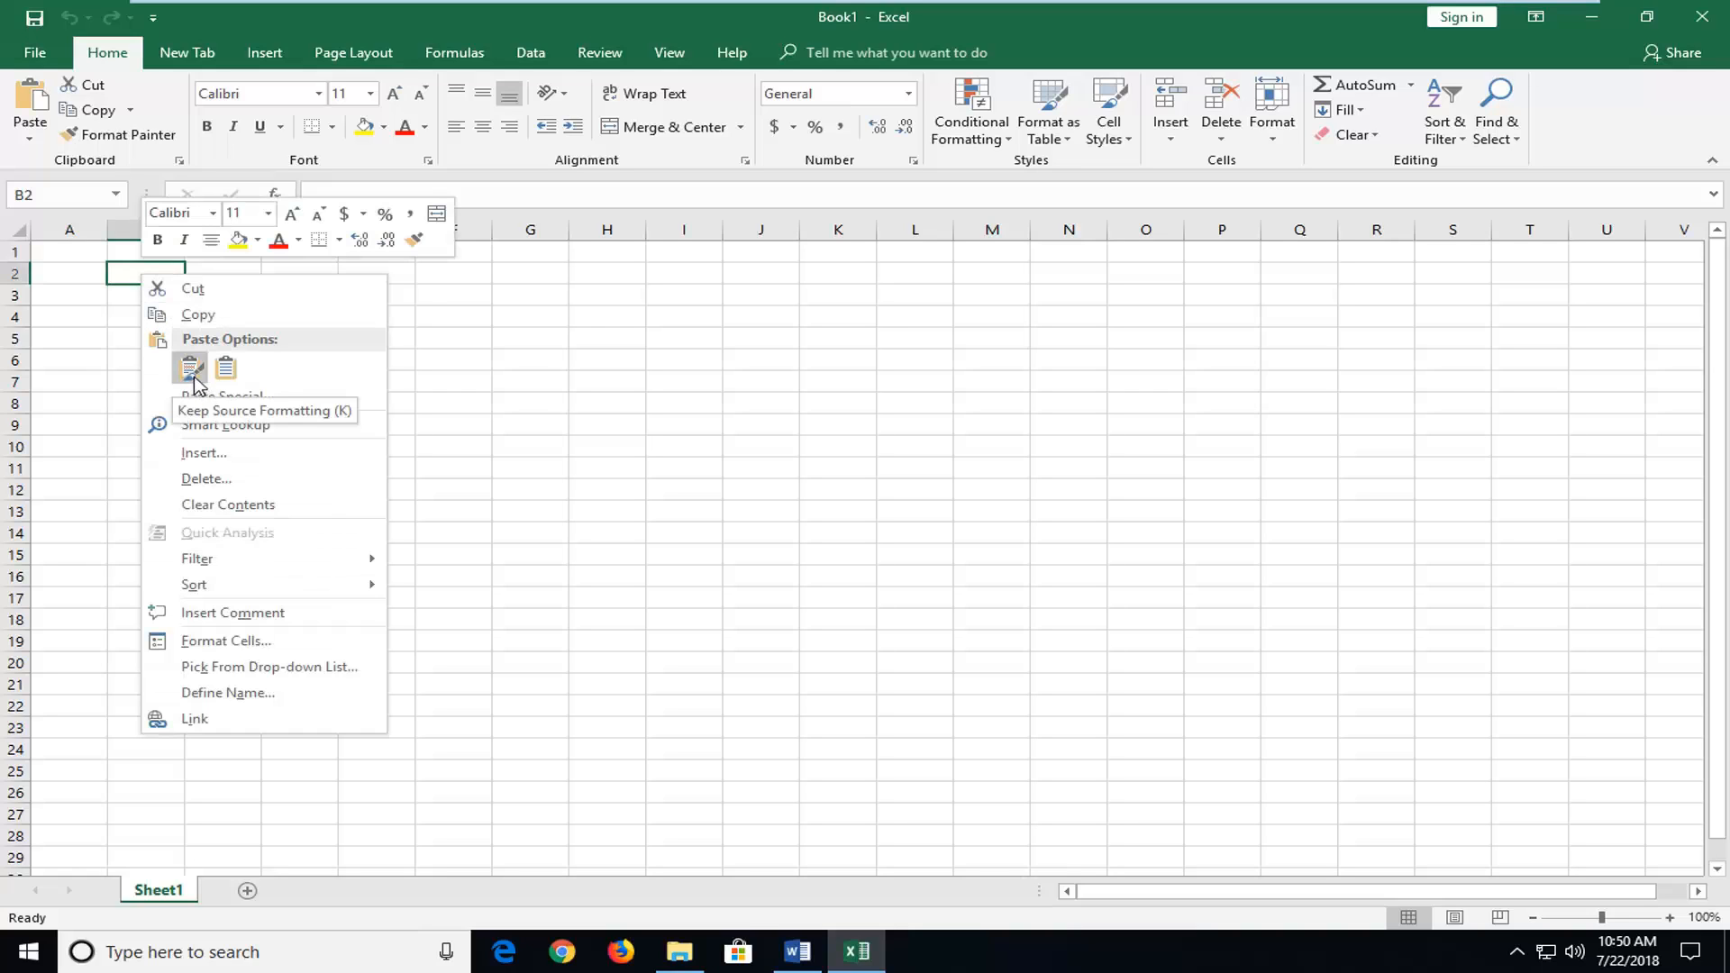
pyautogui.moveTo(202, 369)
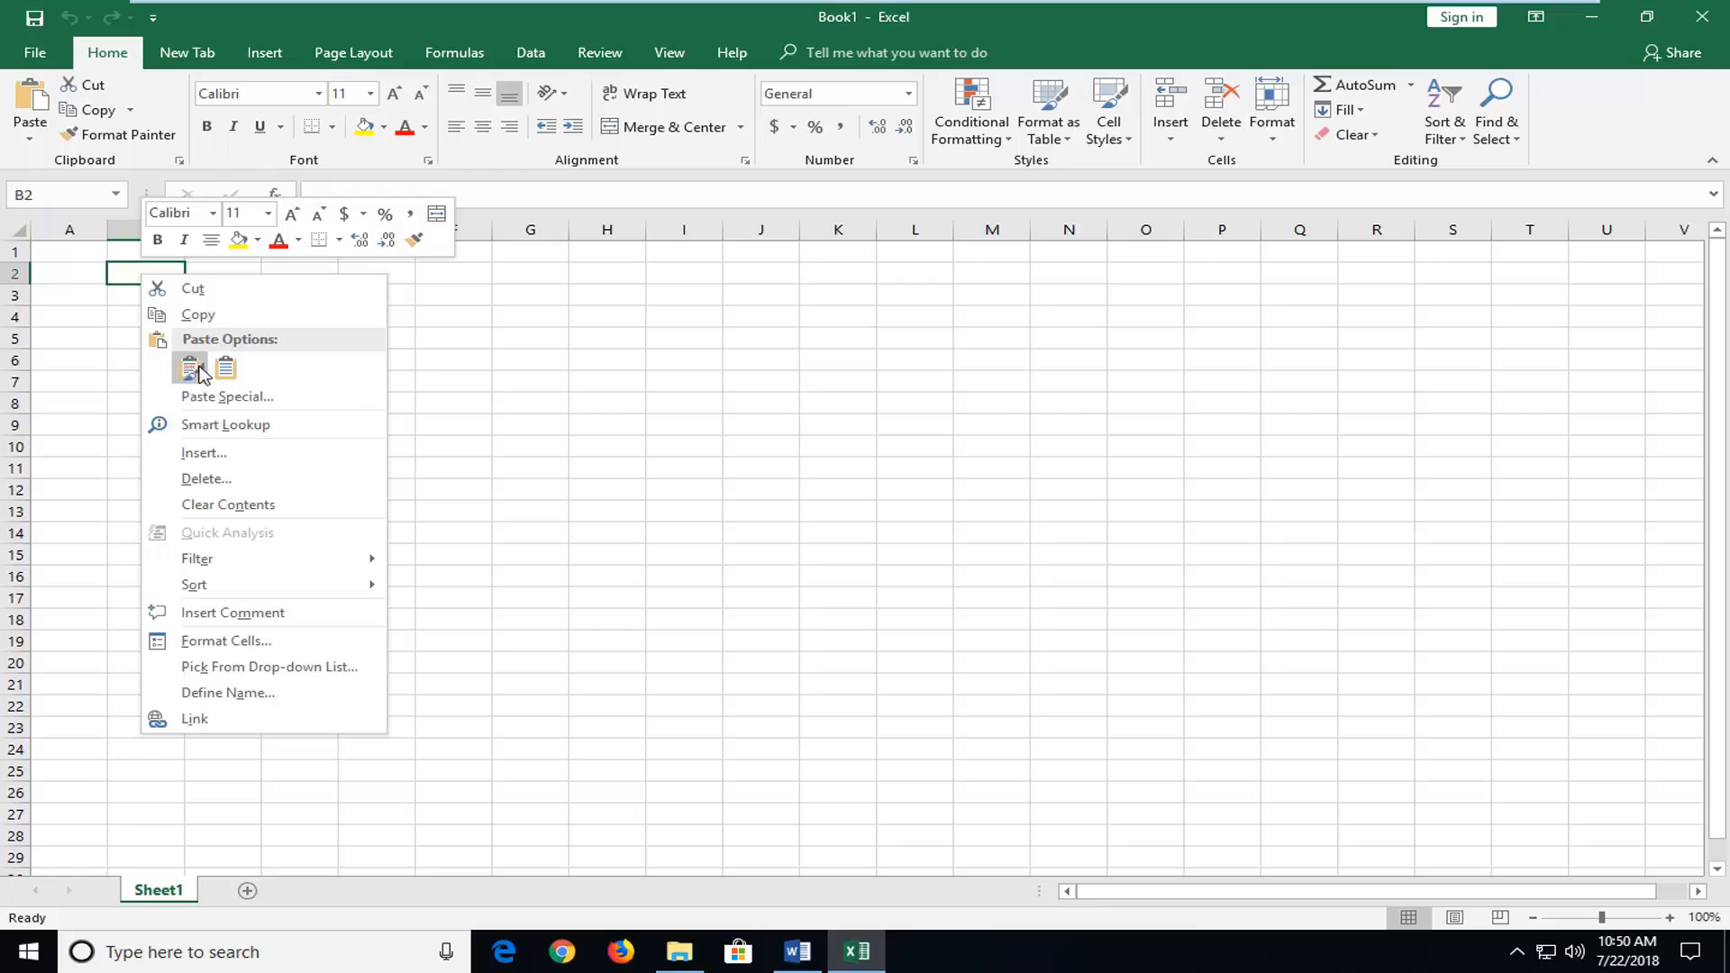
pyautogui.moveTo(188, 367)
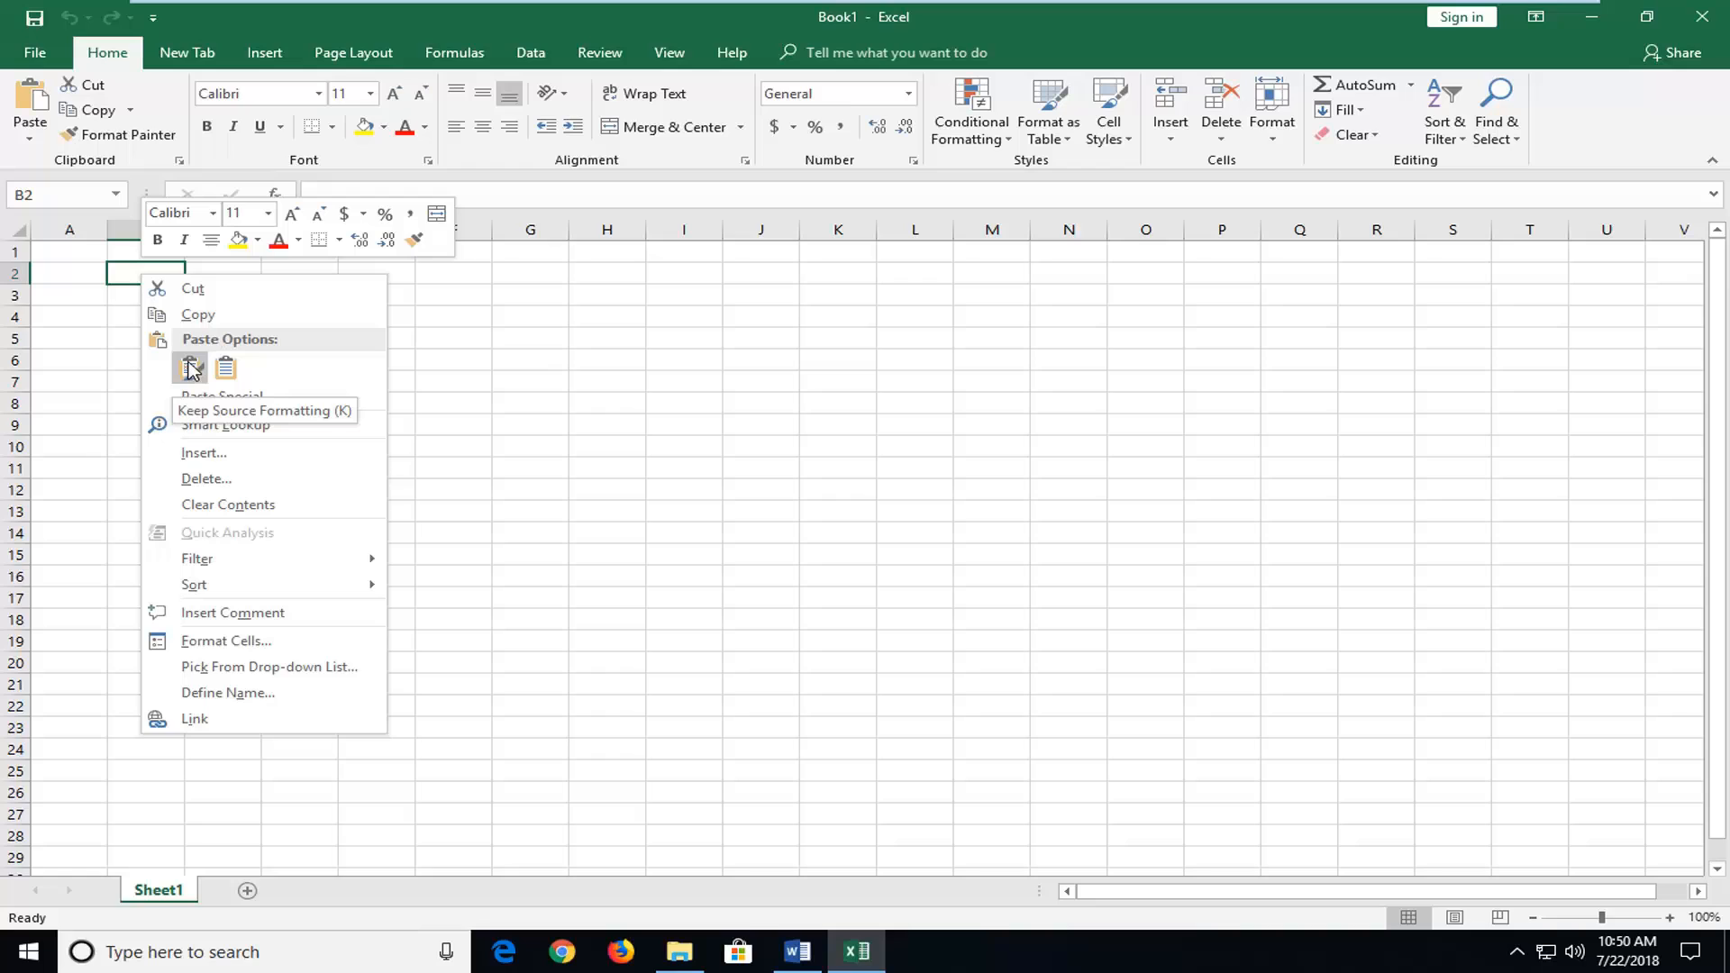
pyautogui.moveTo(226, 367)
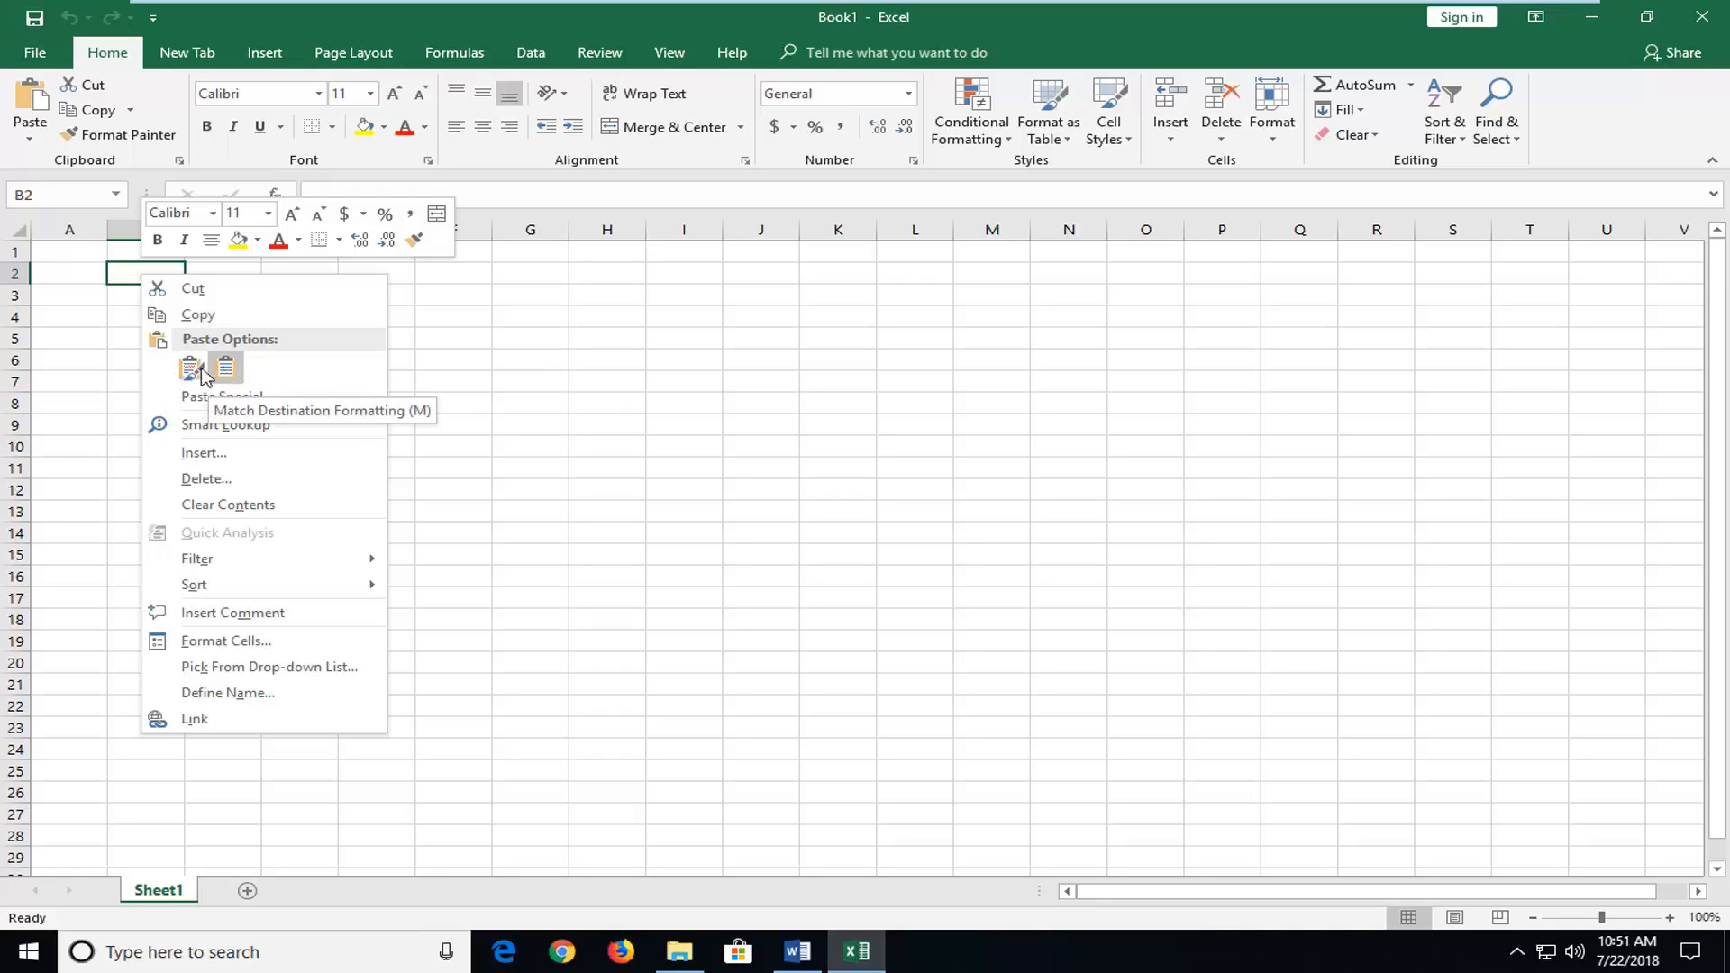
pyautogui.click(190, 368)
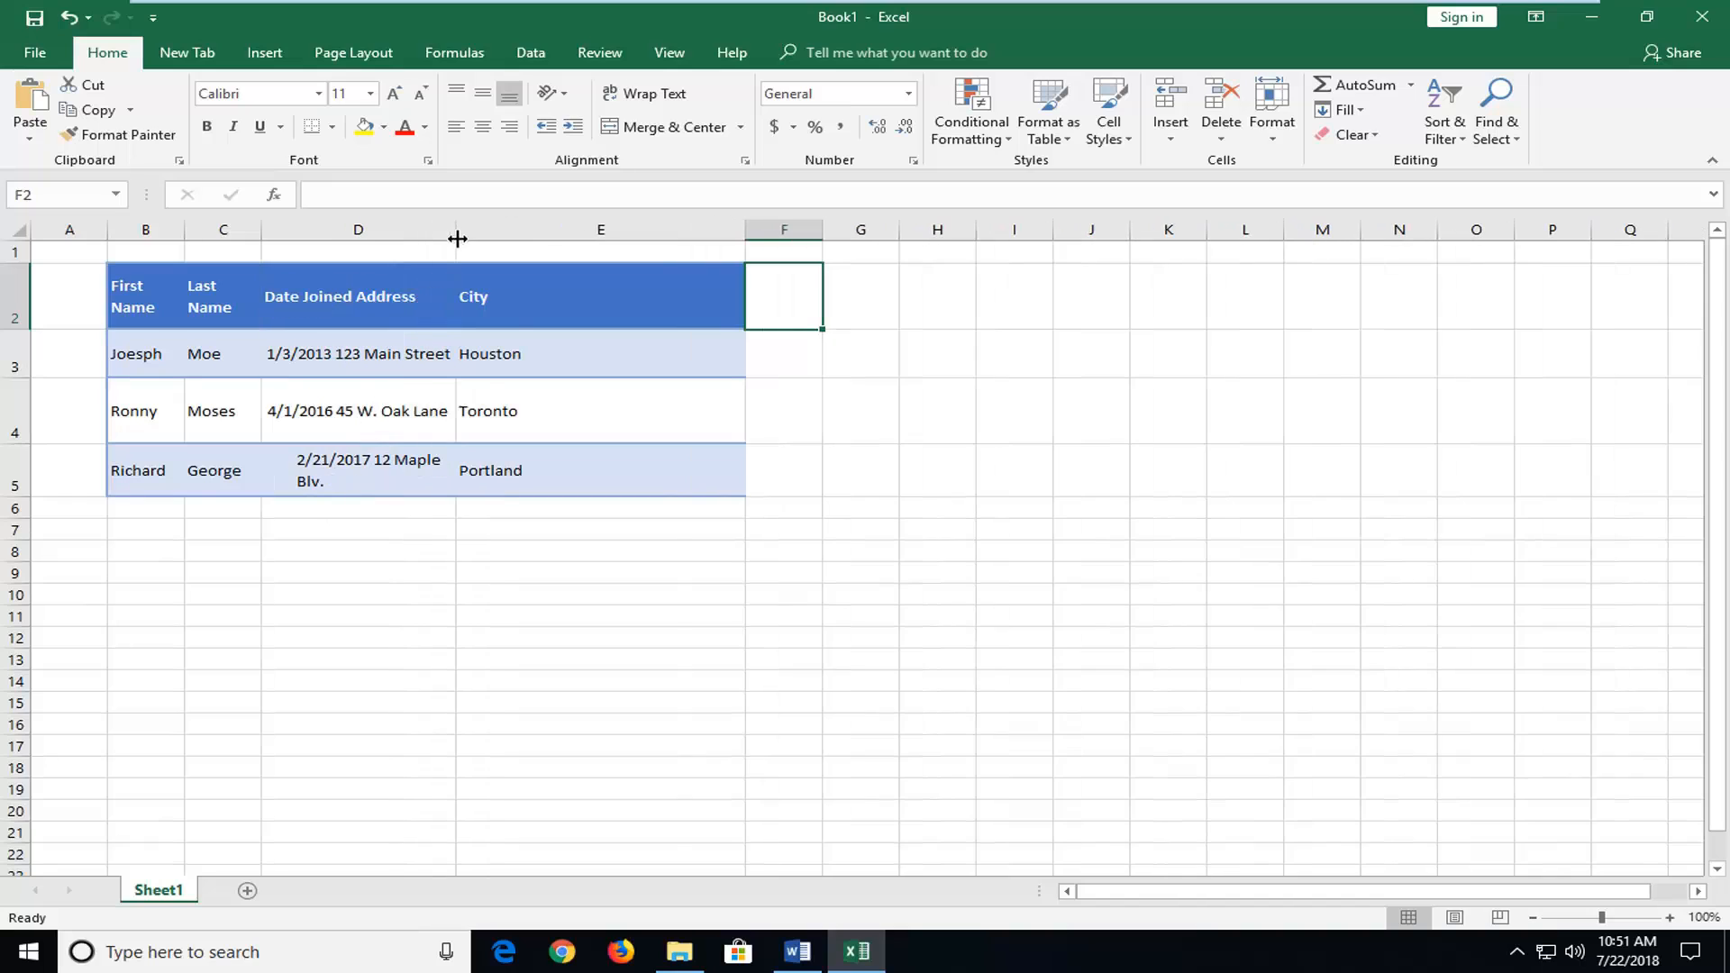
pyautogui.click(601, 637)
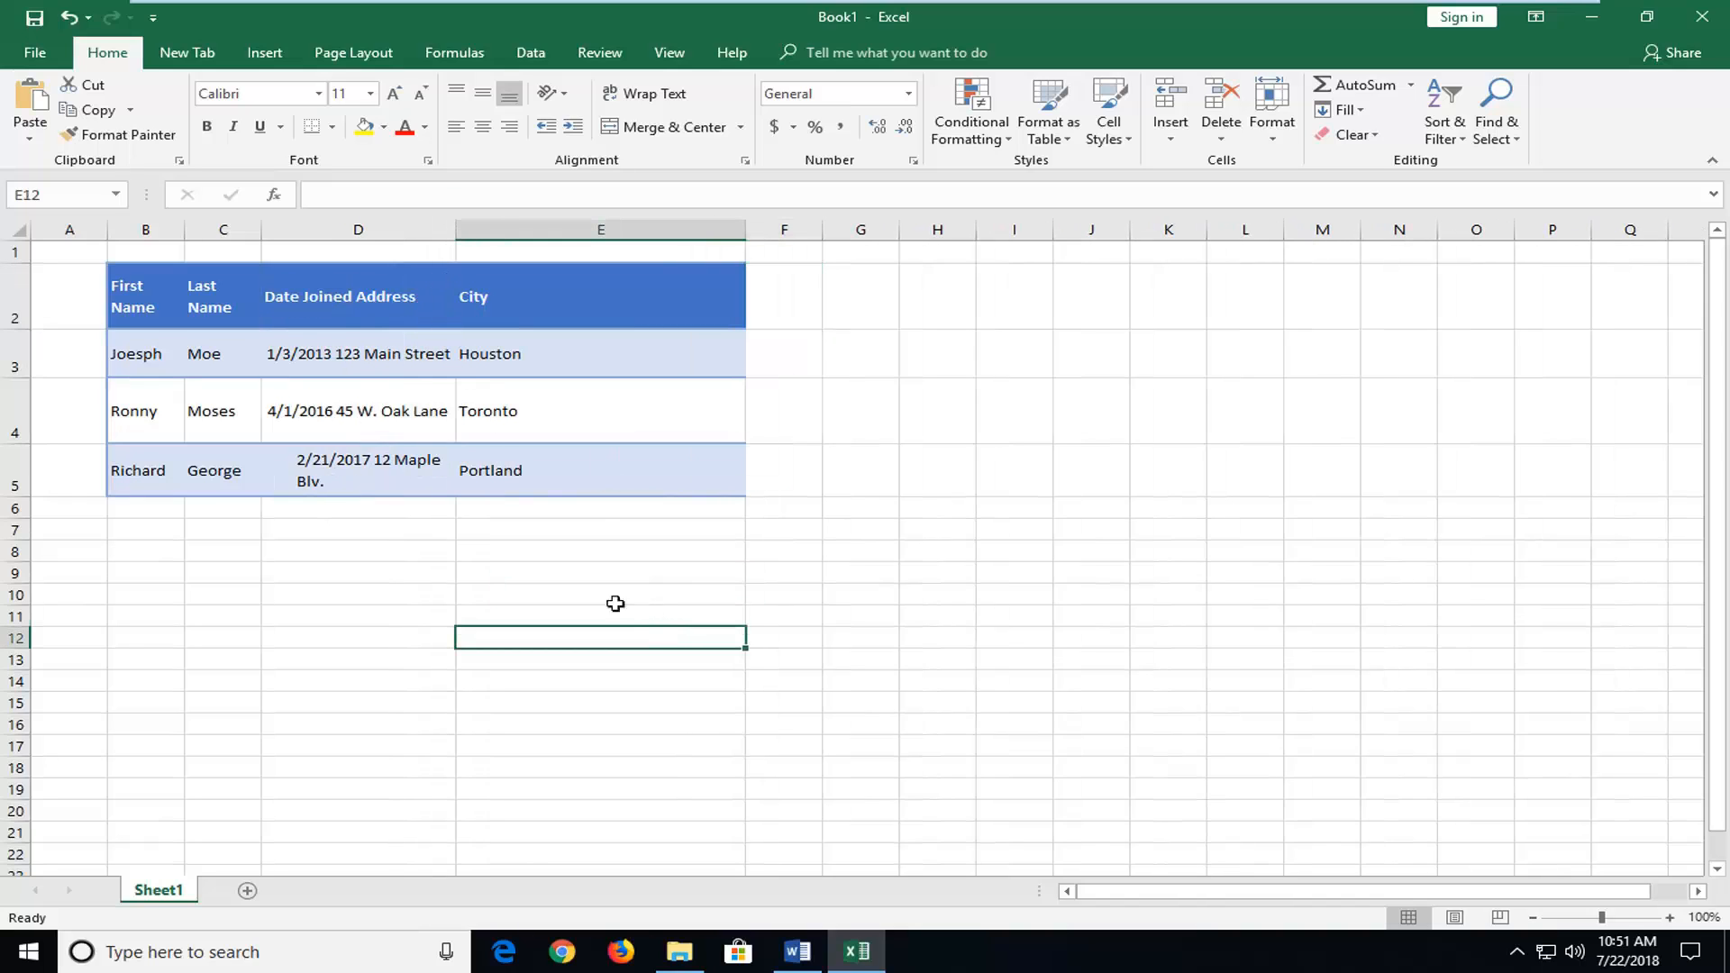
pyautogui.click(601, 470)
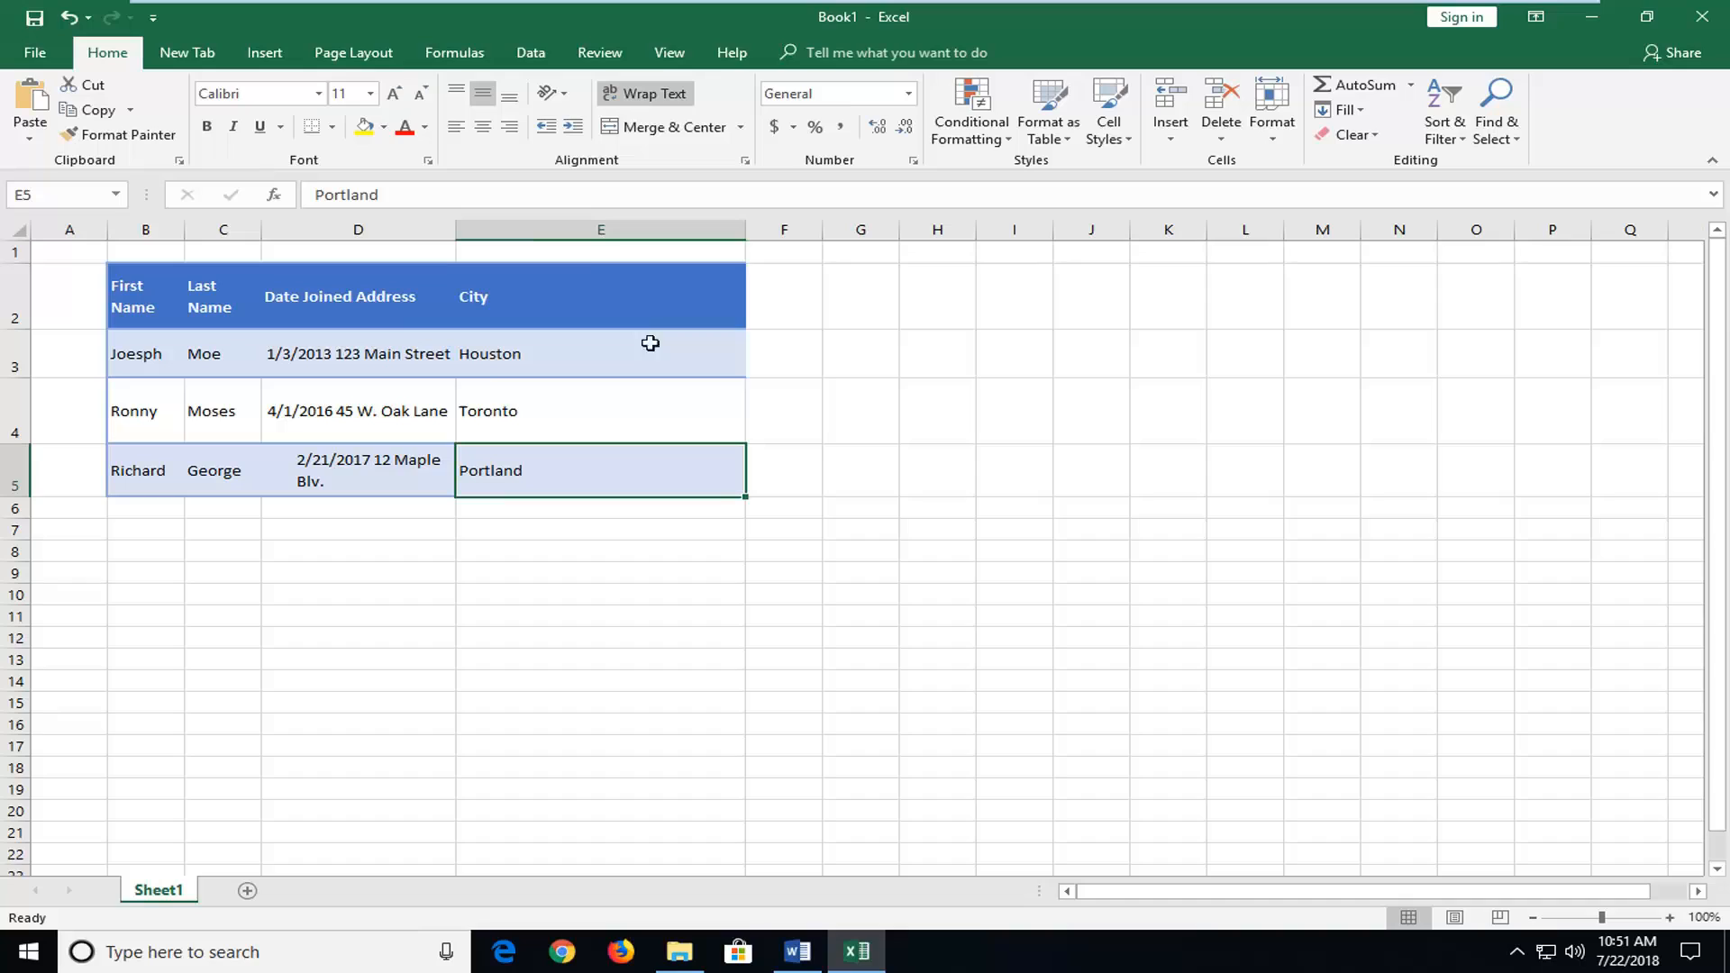
pyautogui.moveTo(761, 378)
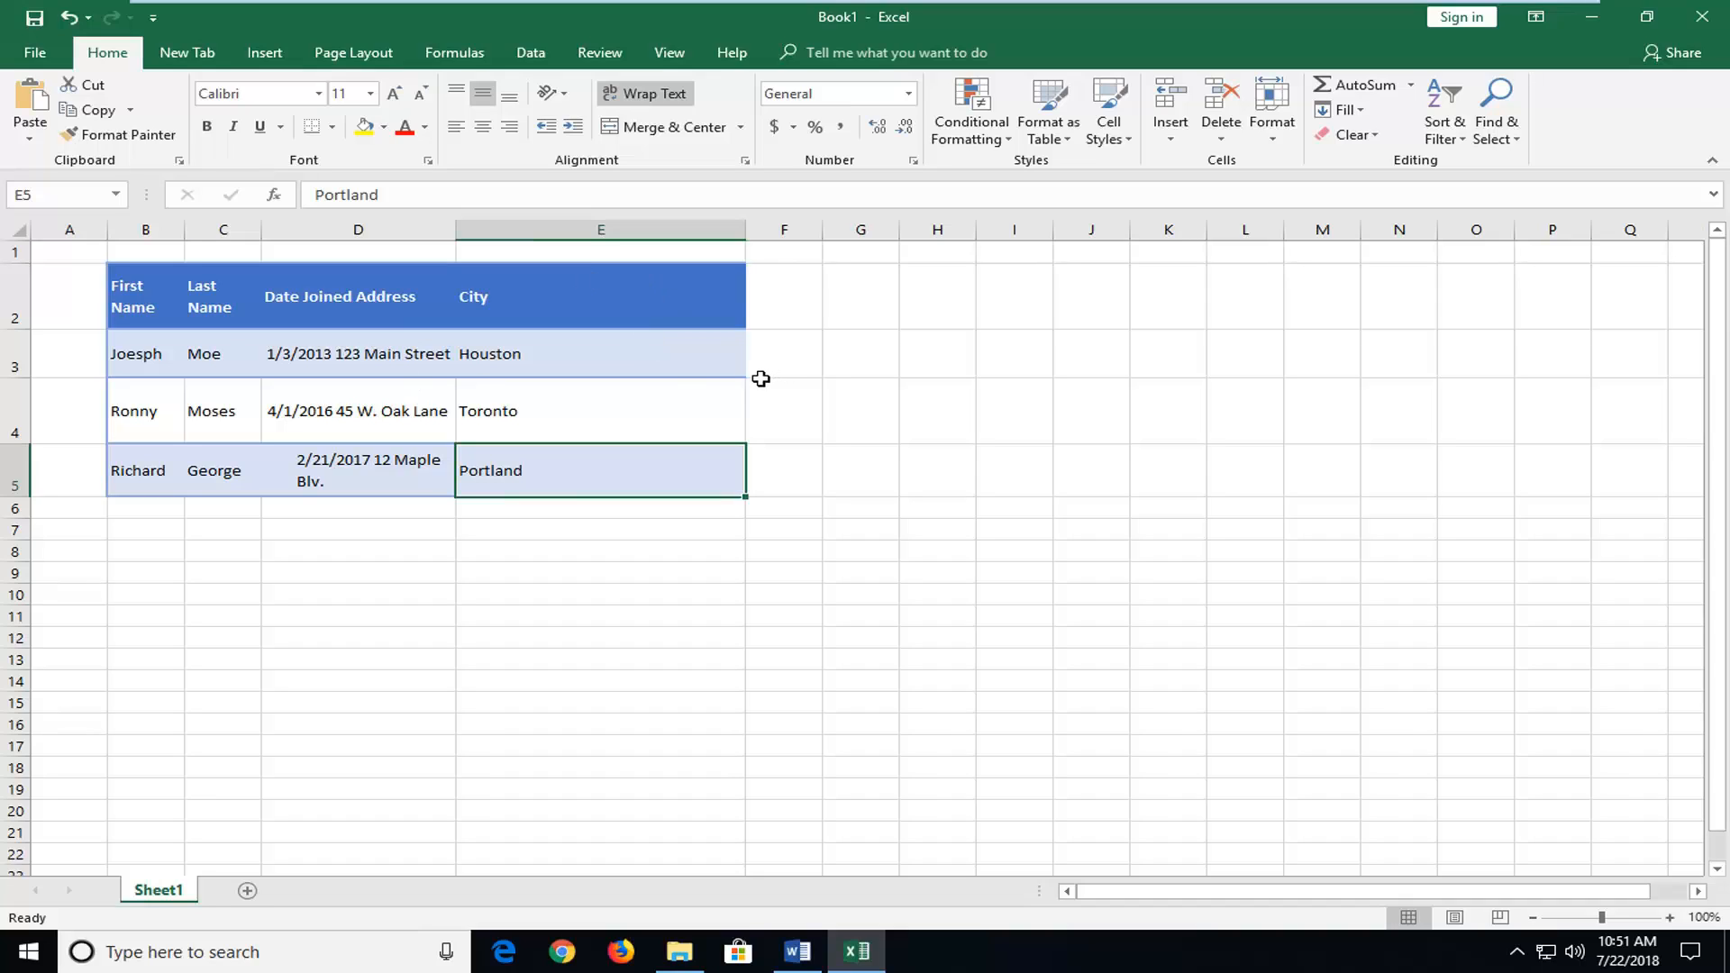
pyautogui.moveTo(747, 375)
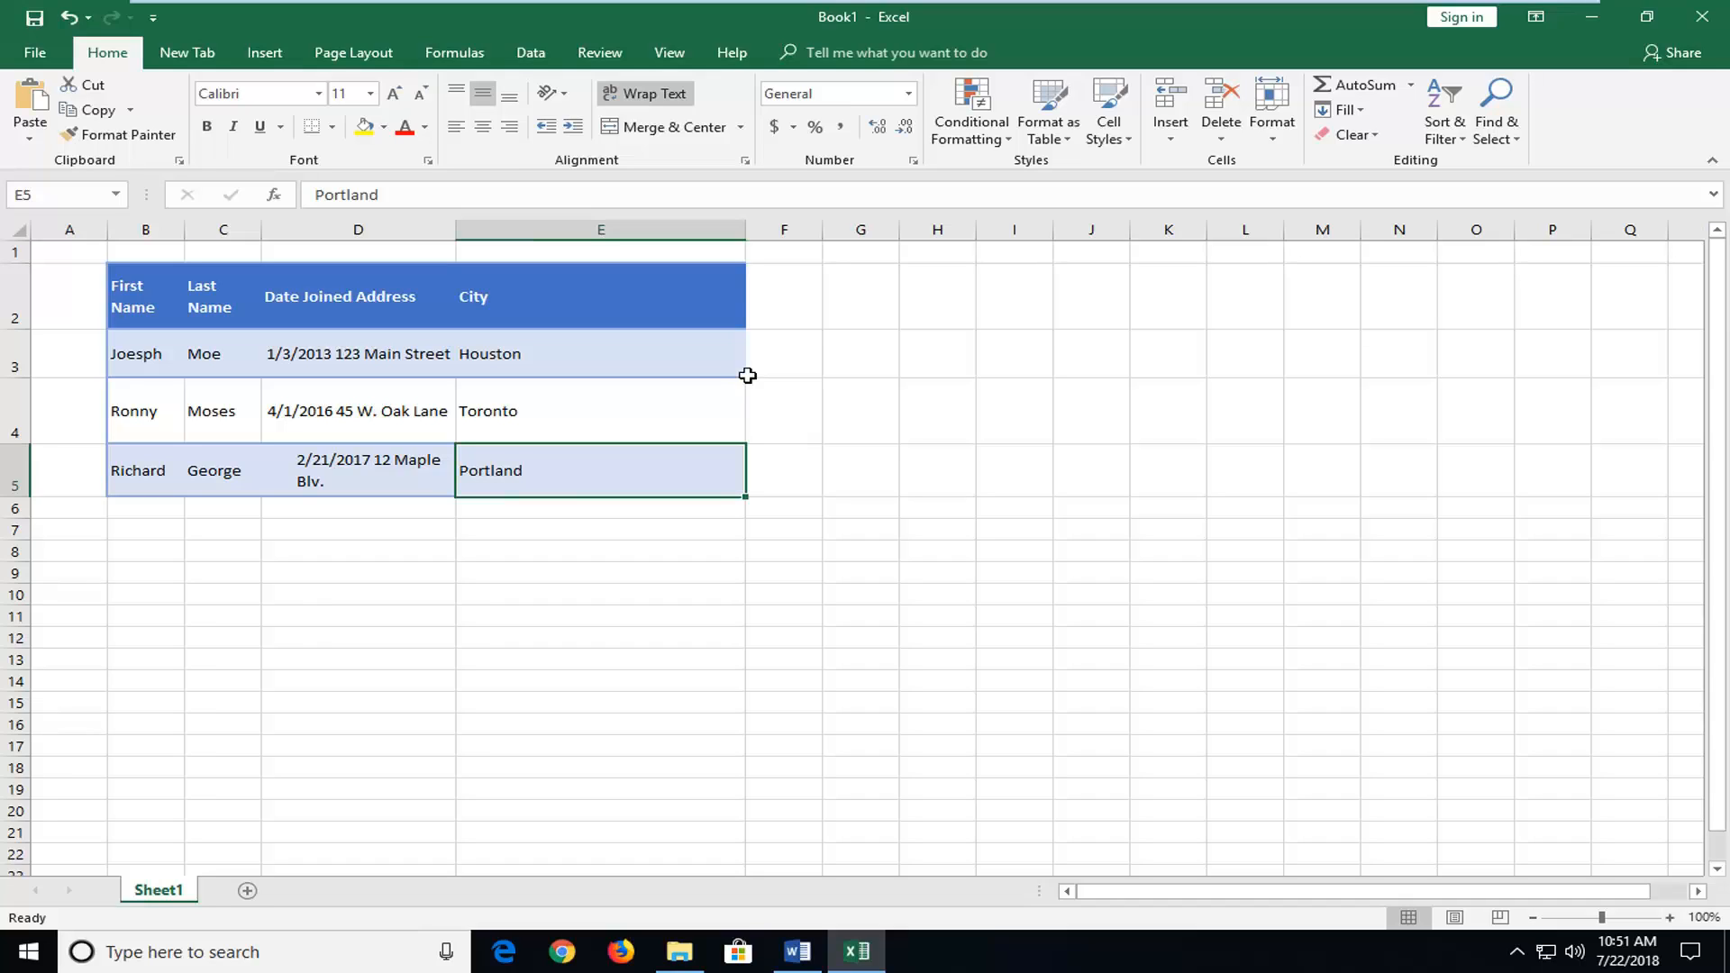
pyautogui.moveTo(747, 375)
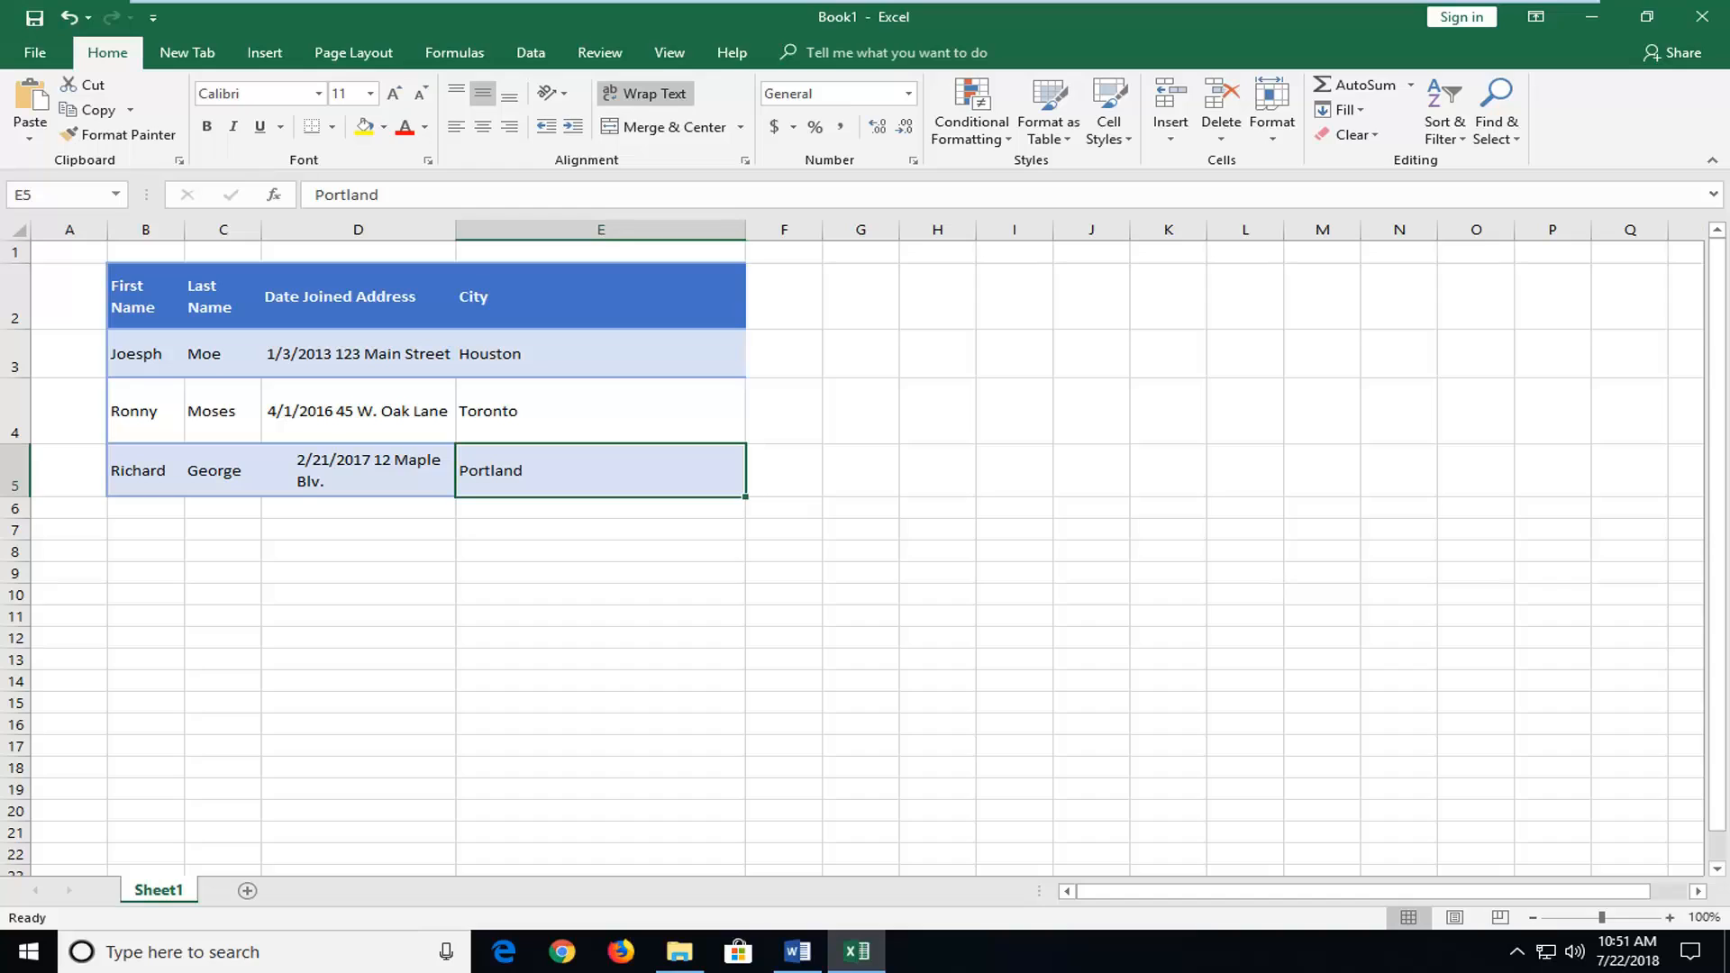
pyautogui.moveTo(1035, 296)
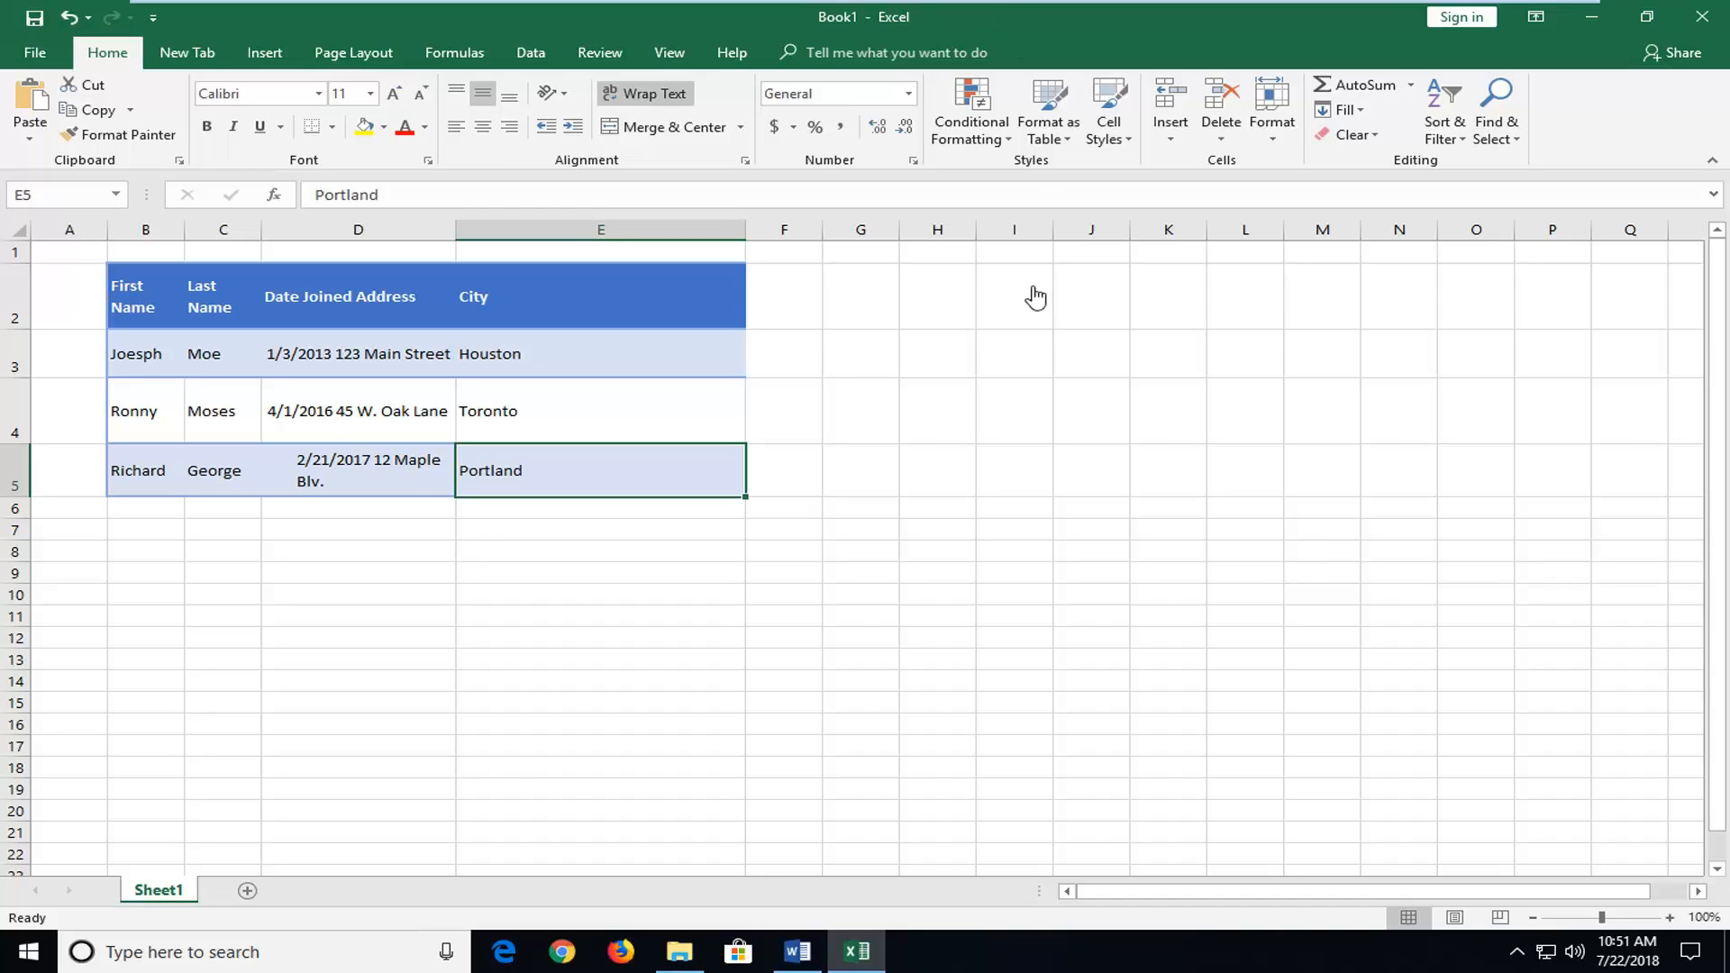